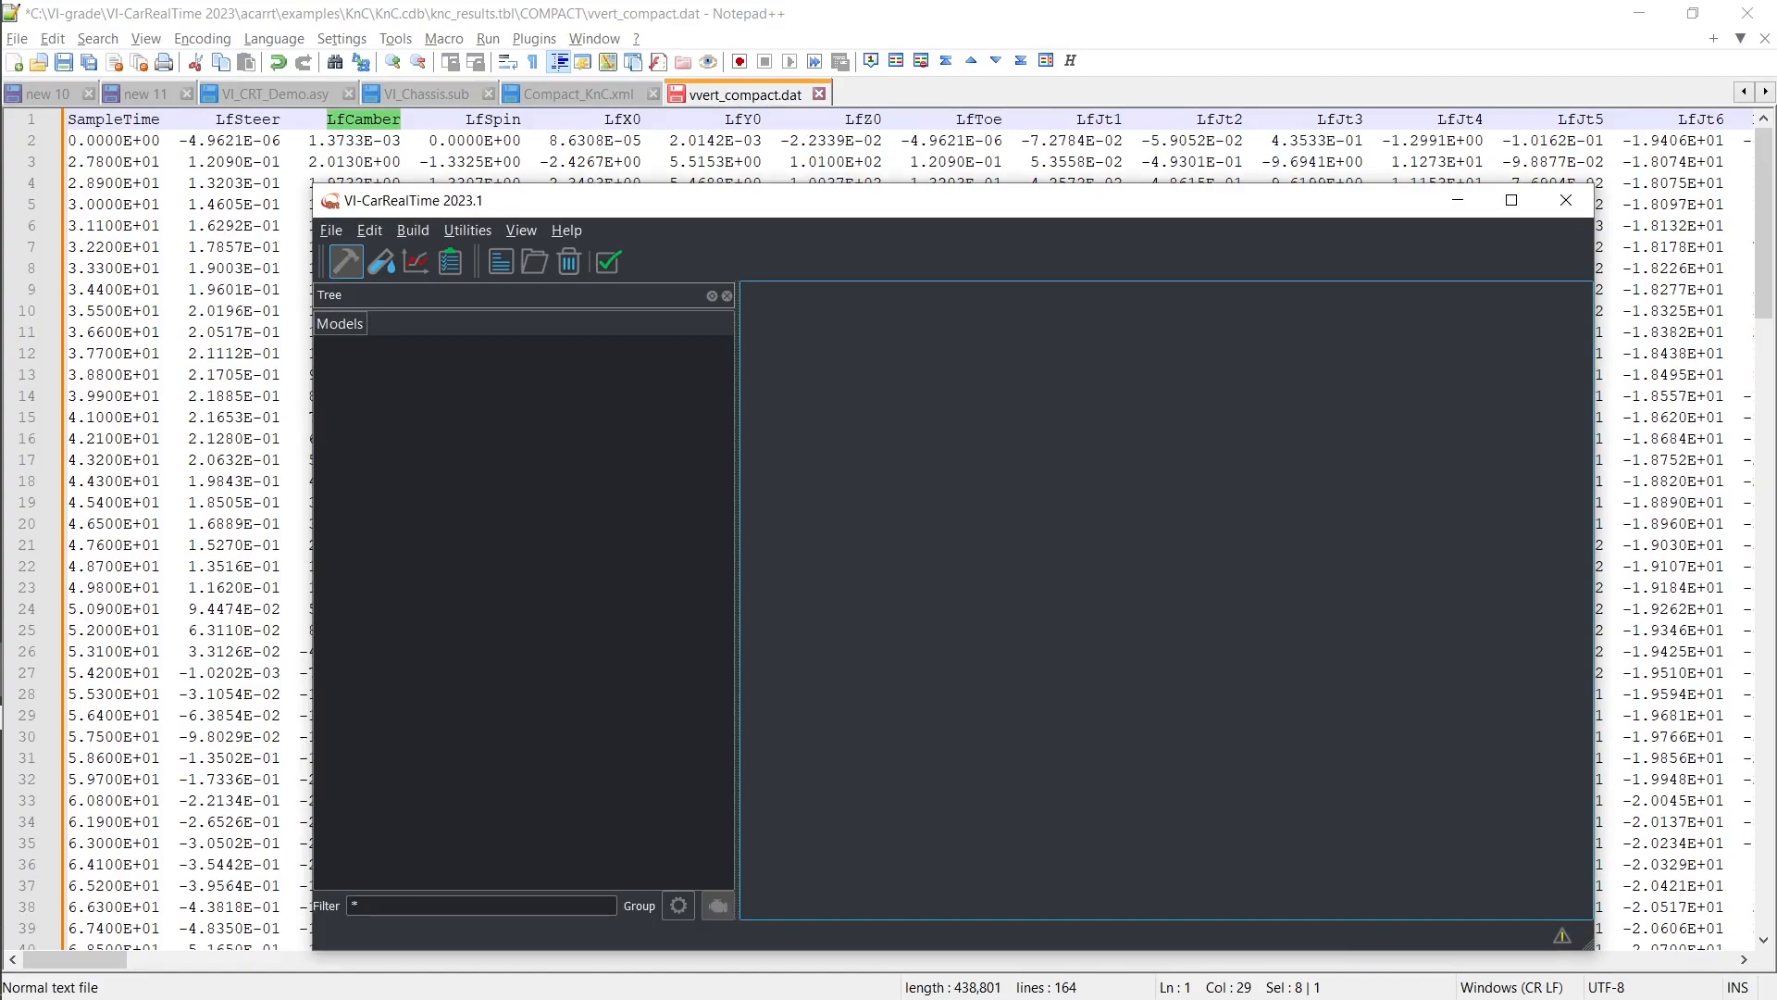
{"action": "mouse_move", "coordinate": [471, 243]}
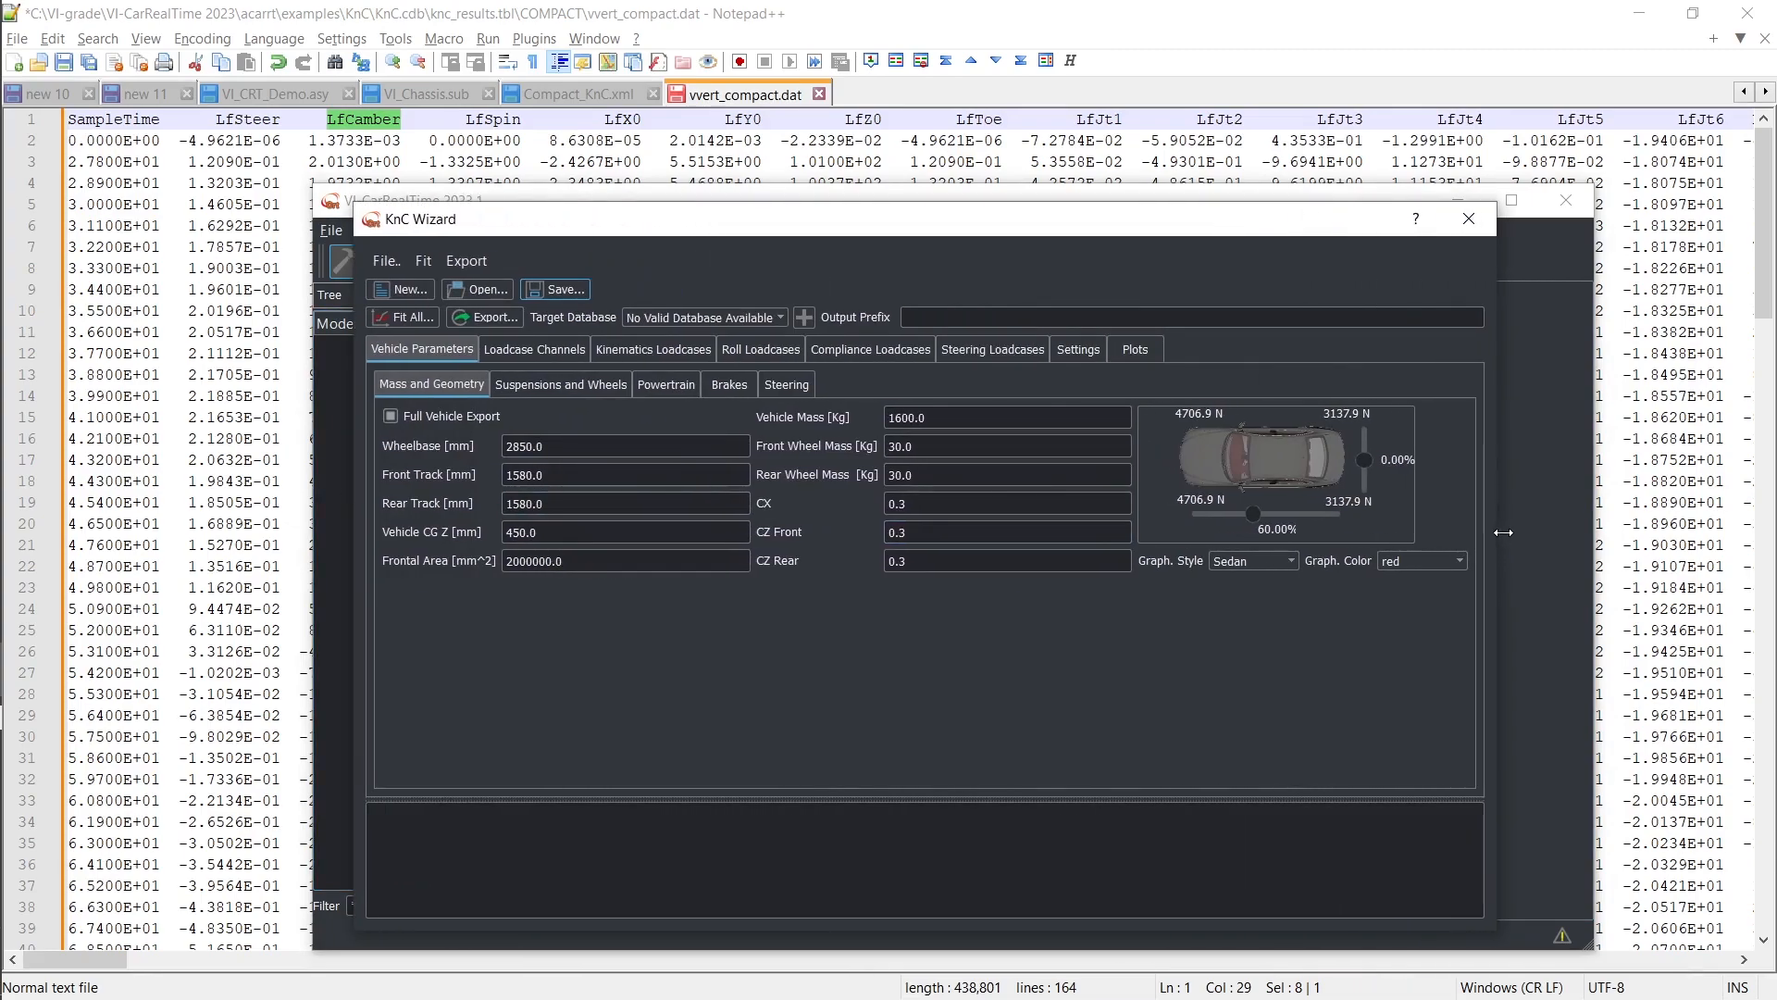
Set the wheelbase to 2650.0 mm and the vehicle mass to 1540.0 kg.
{"action": "left_click", "coordinate": [625, 445]}
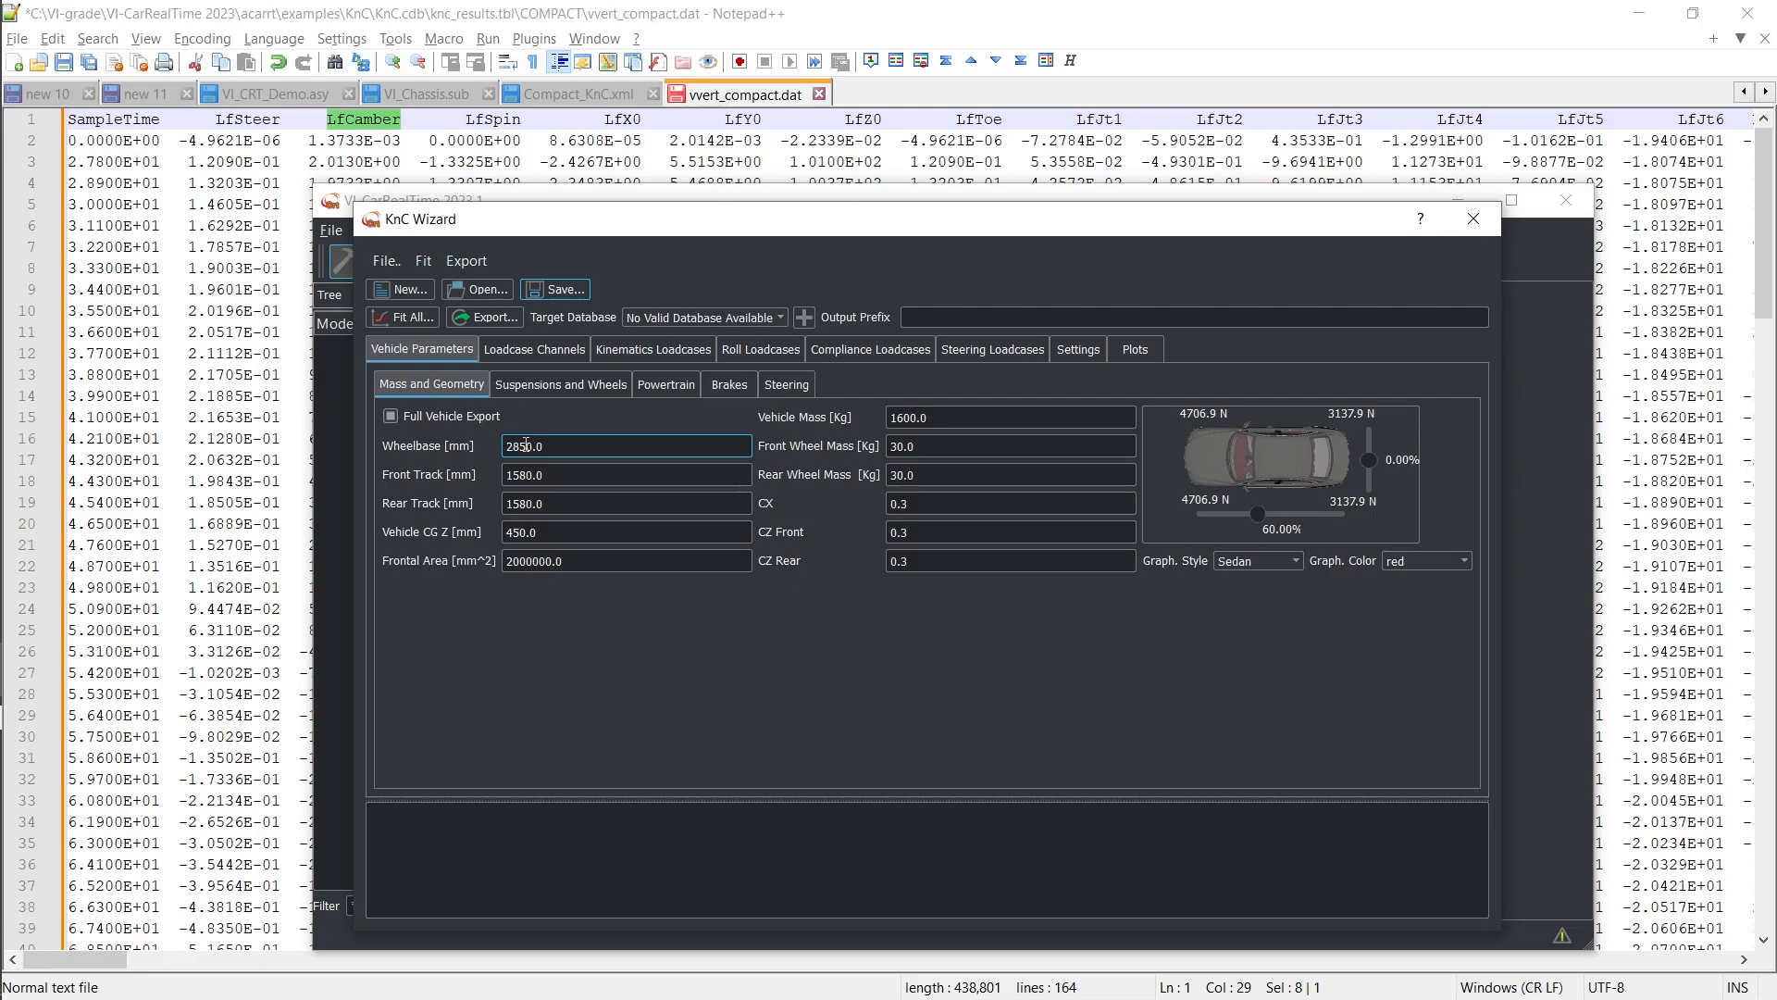
{"action": "type", "text": "2650.0"}
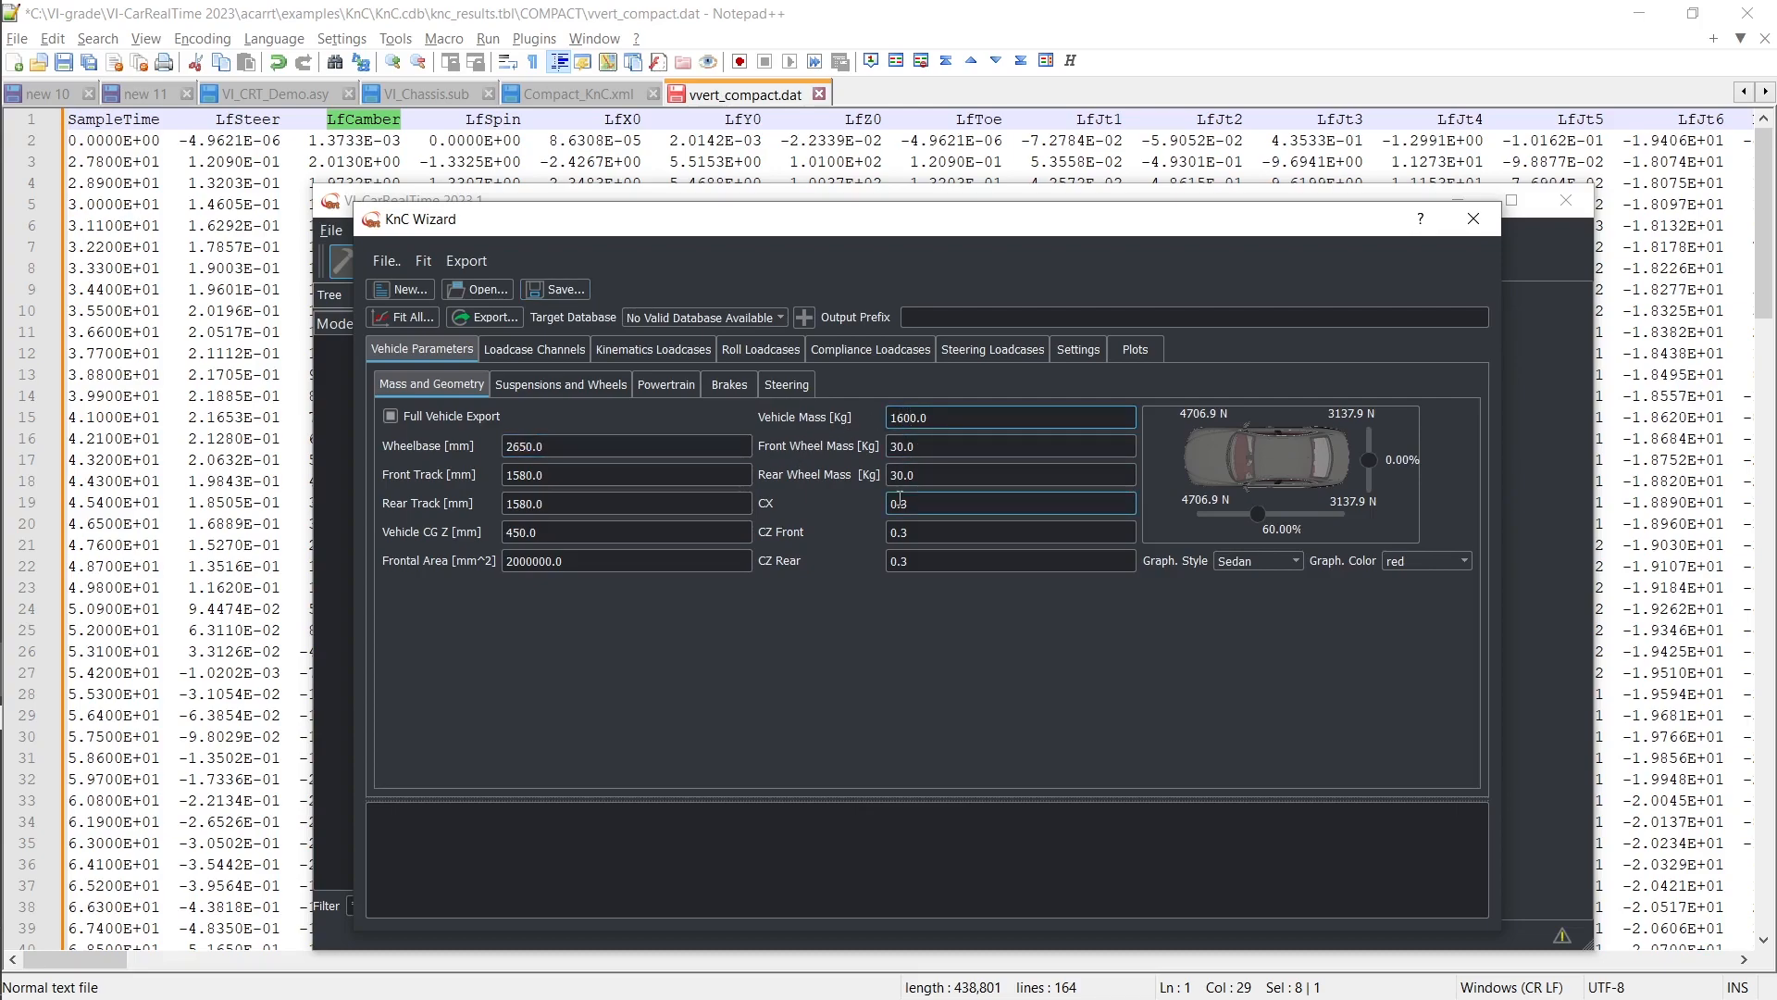
{"action": "type", "text": "1540.0"}
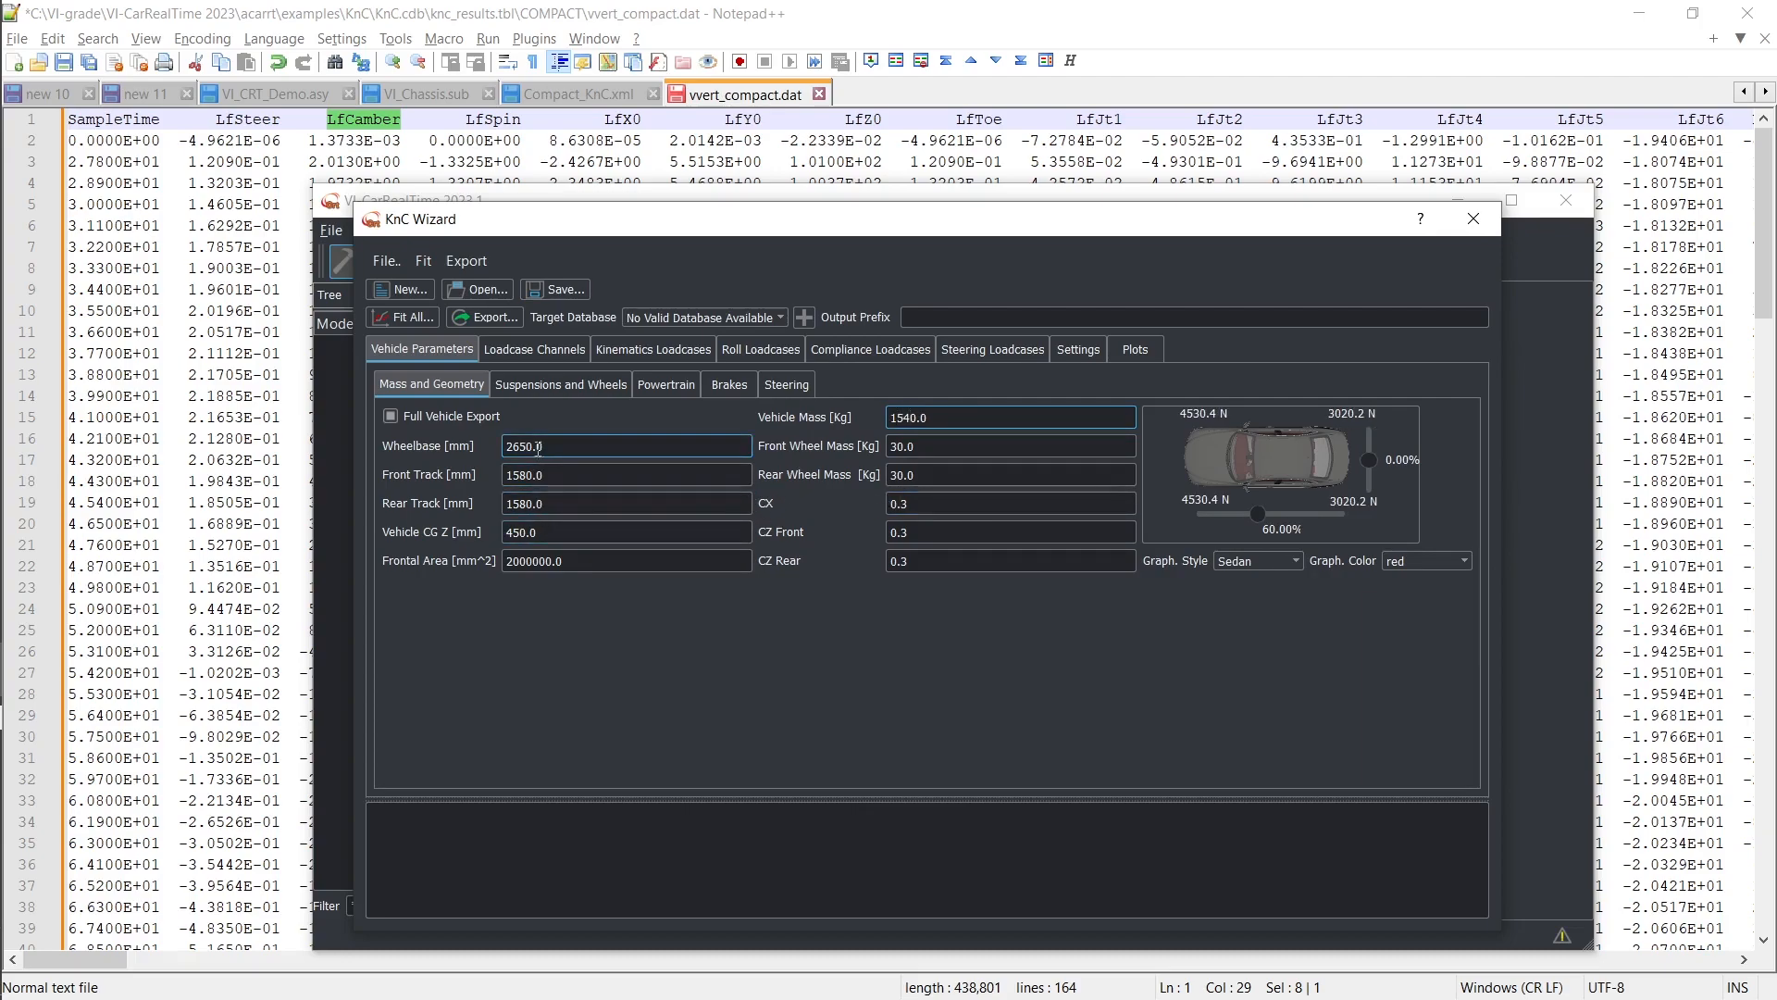
{"action": "left_click", "coordinate": [729, 384]}
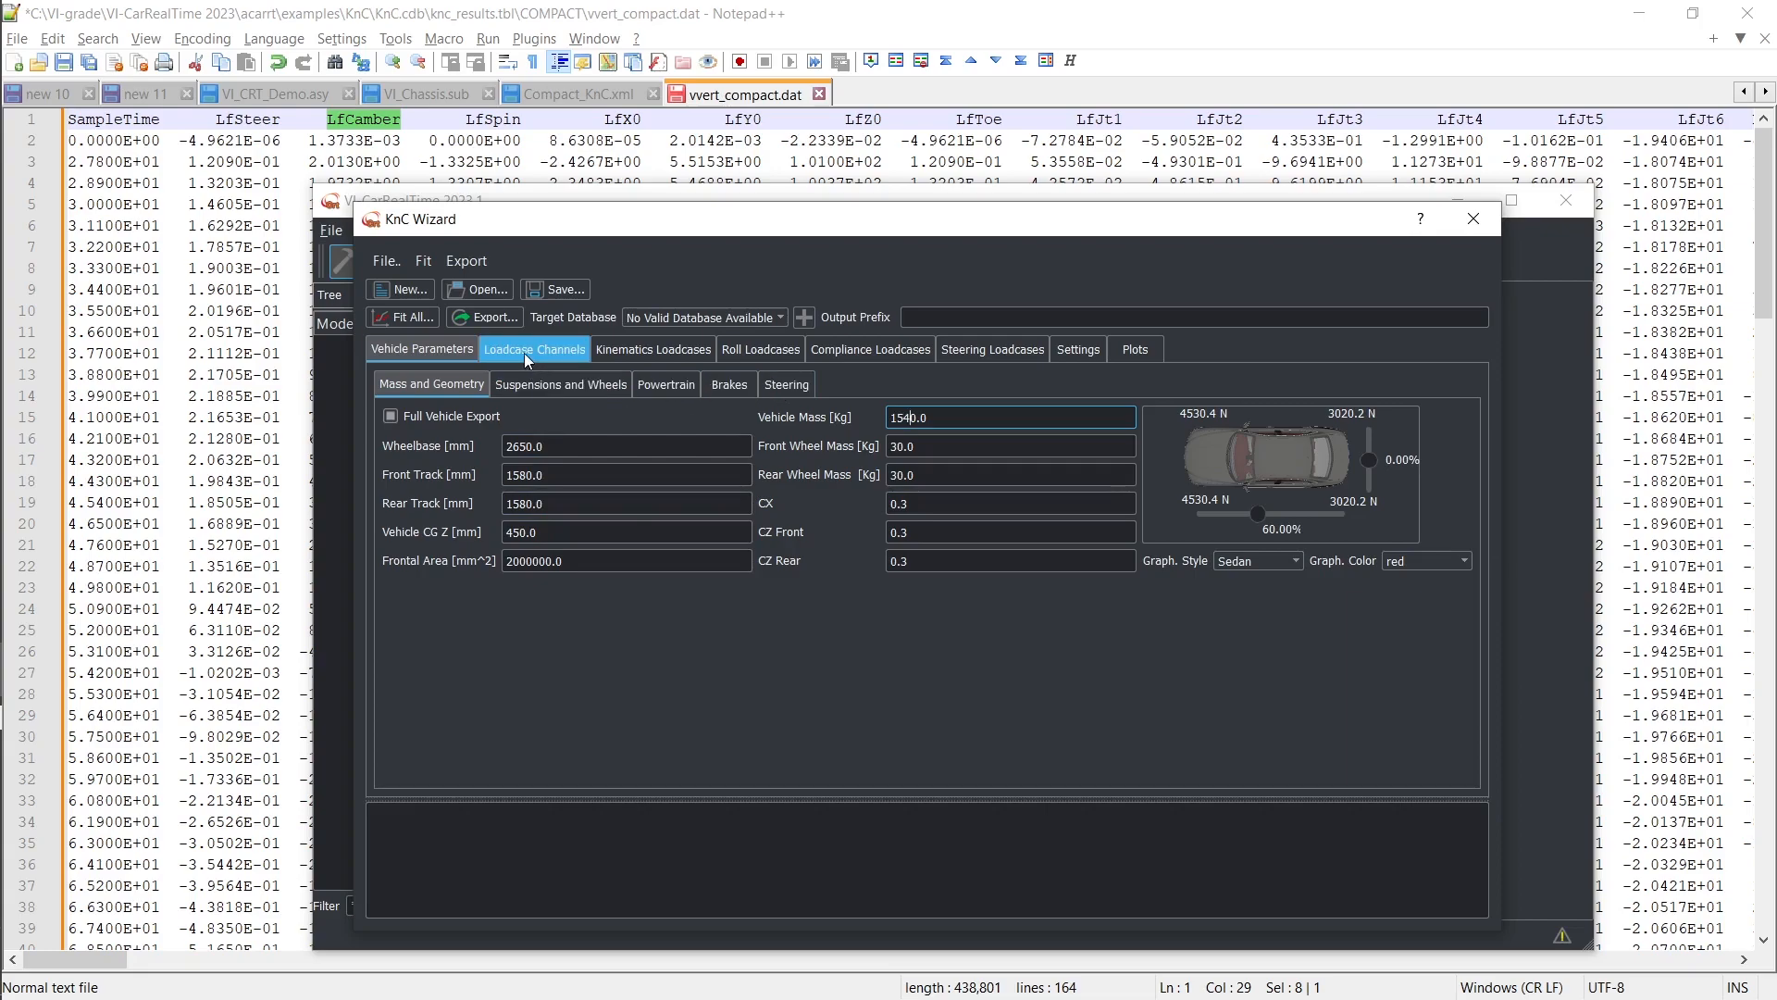
Map the fLCamberAngle channel to label LfCamber with plots label Camber_FL.
{"action": "left_click", "coordinate": [534, 349]}
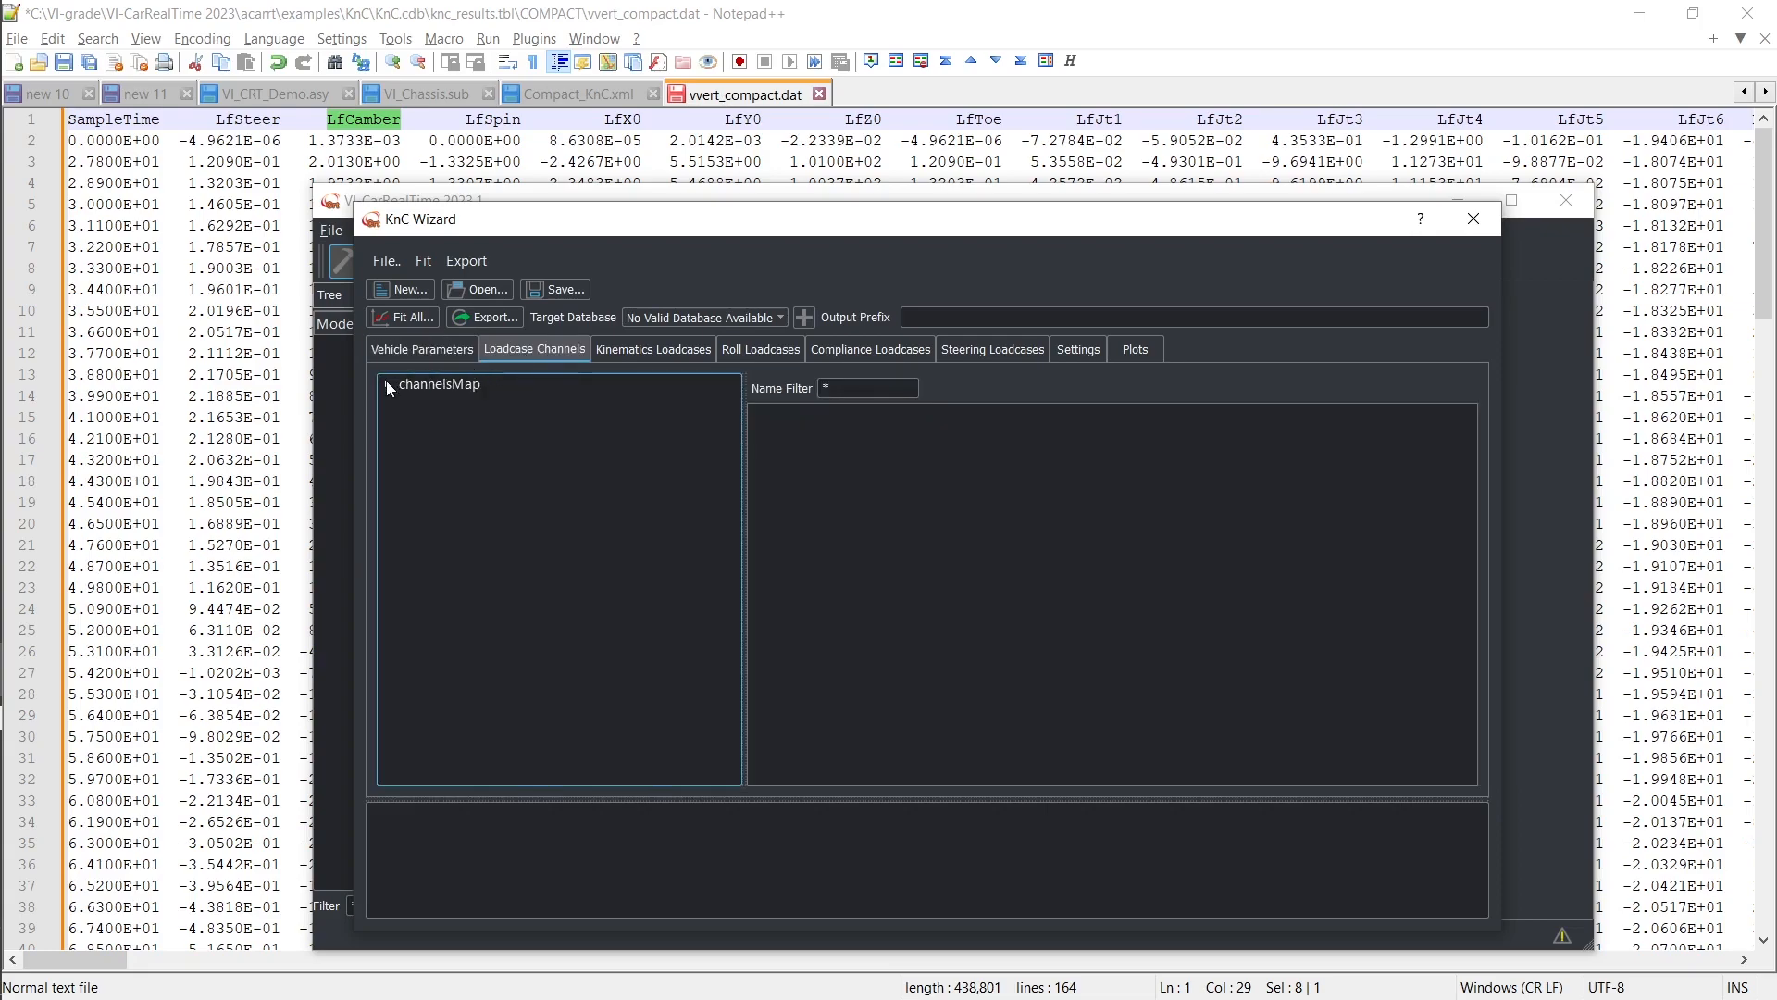
{"action": "left_click", "coordinate": [389, 385]}
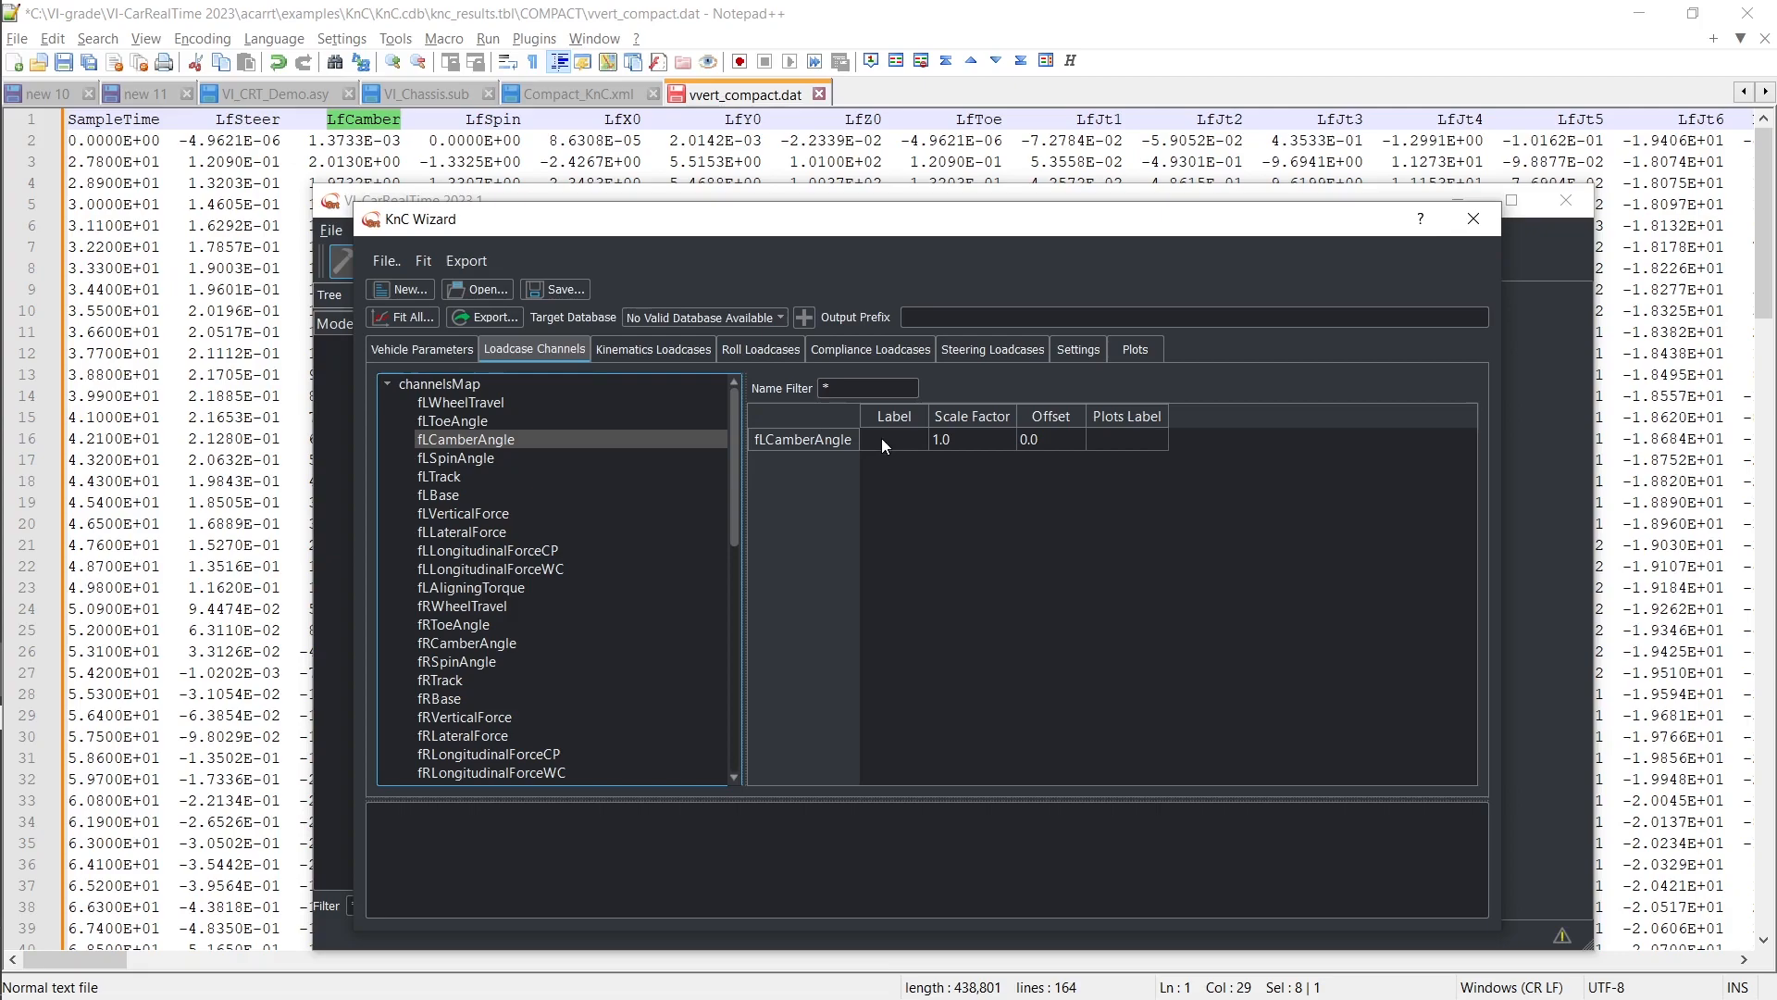
{"action": "type", "text": "Lf"}
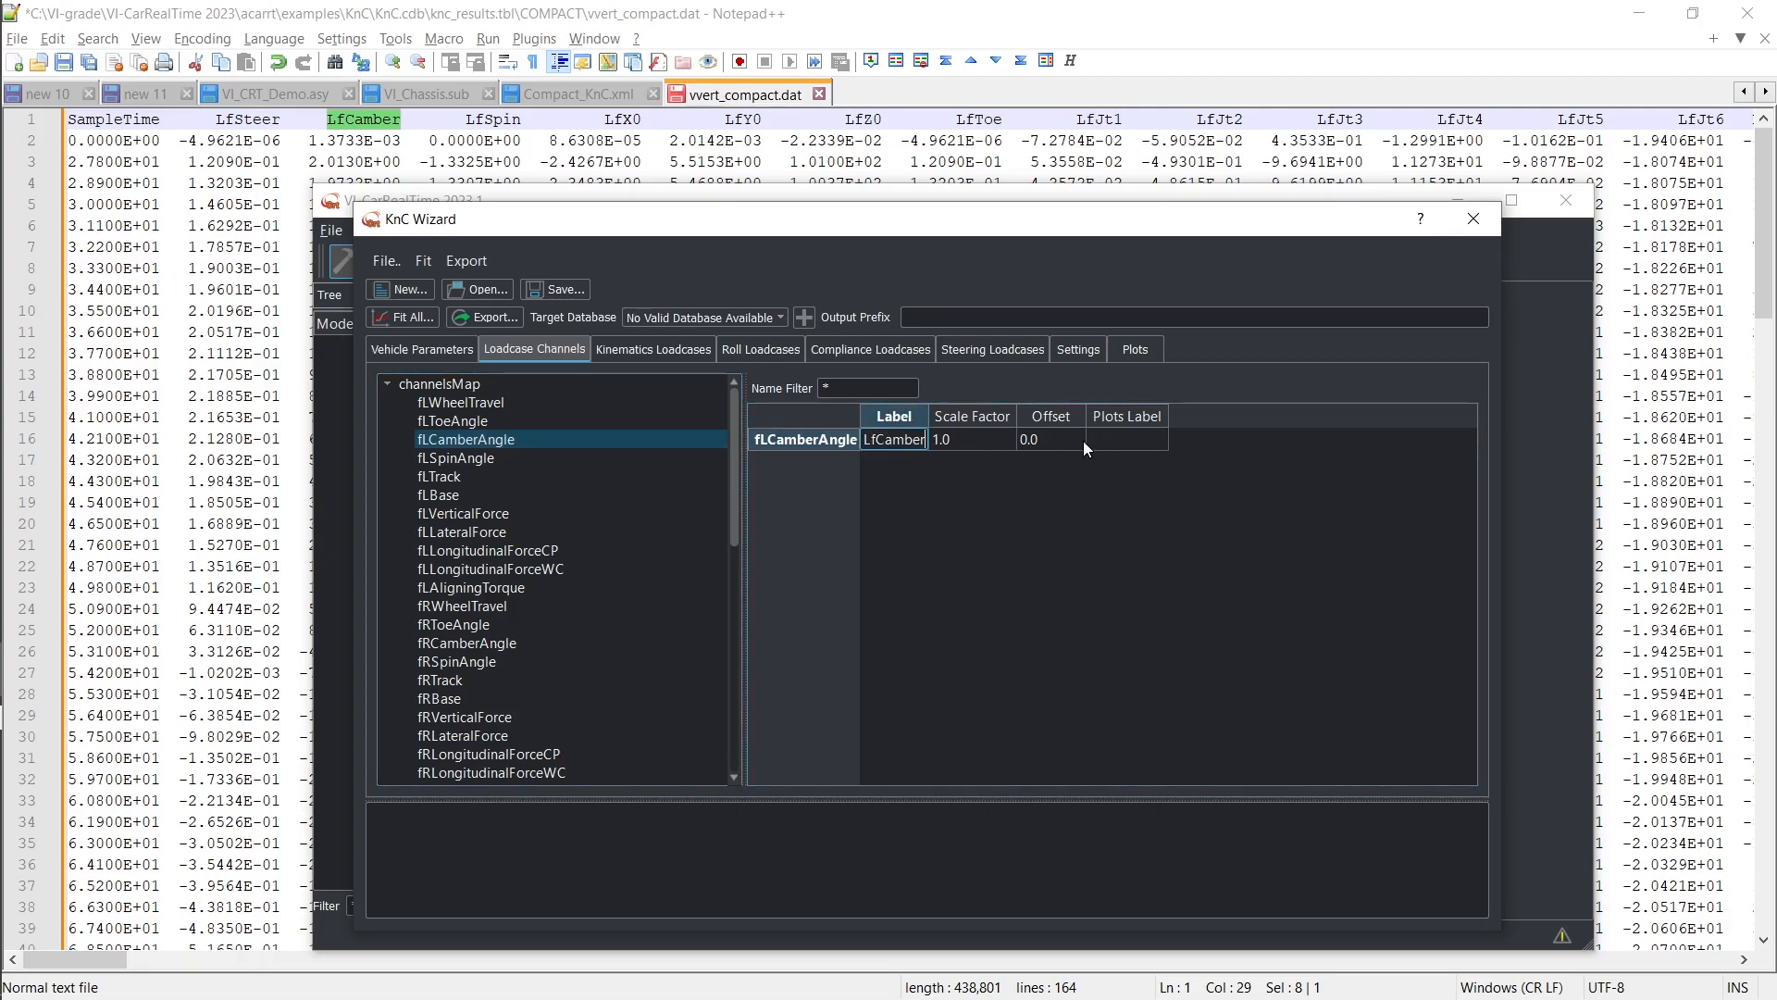
{"action": "type", "text": "Camber_FL"}
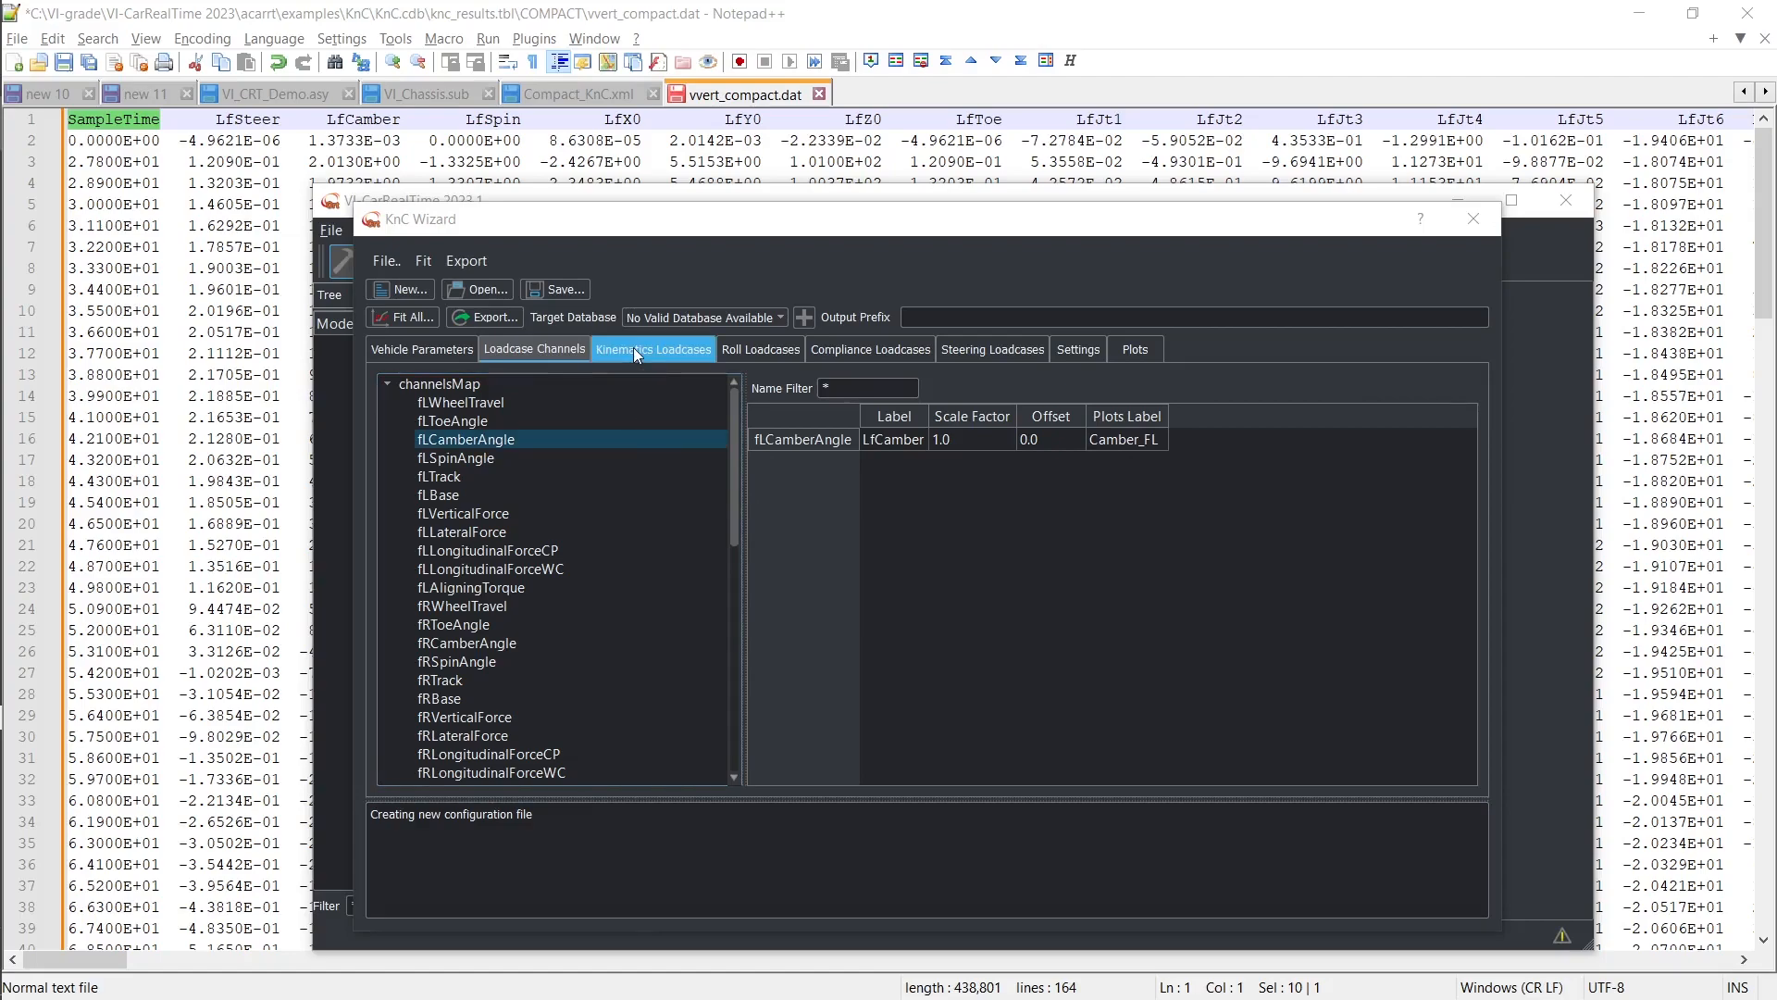
Create the Kin_PT kinematics loadcase with parallel travel as its type.
{"action": "left_click", "coordinate": [653, 349]}
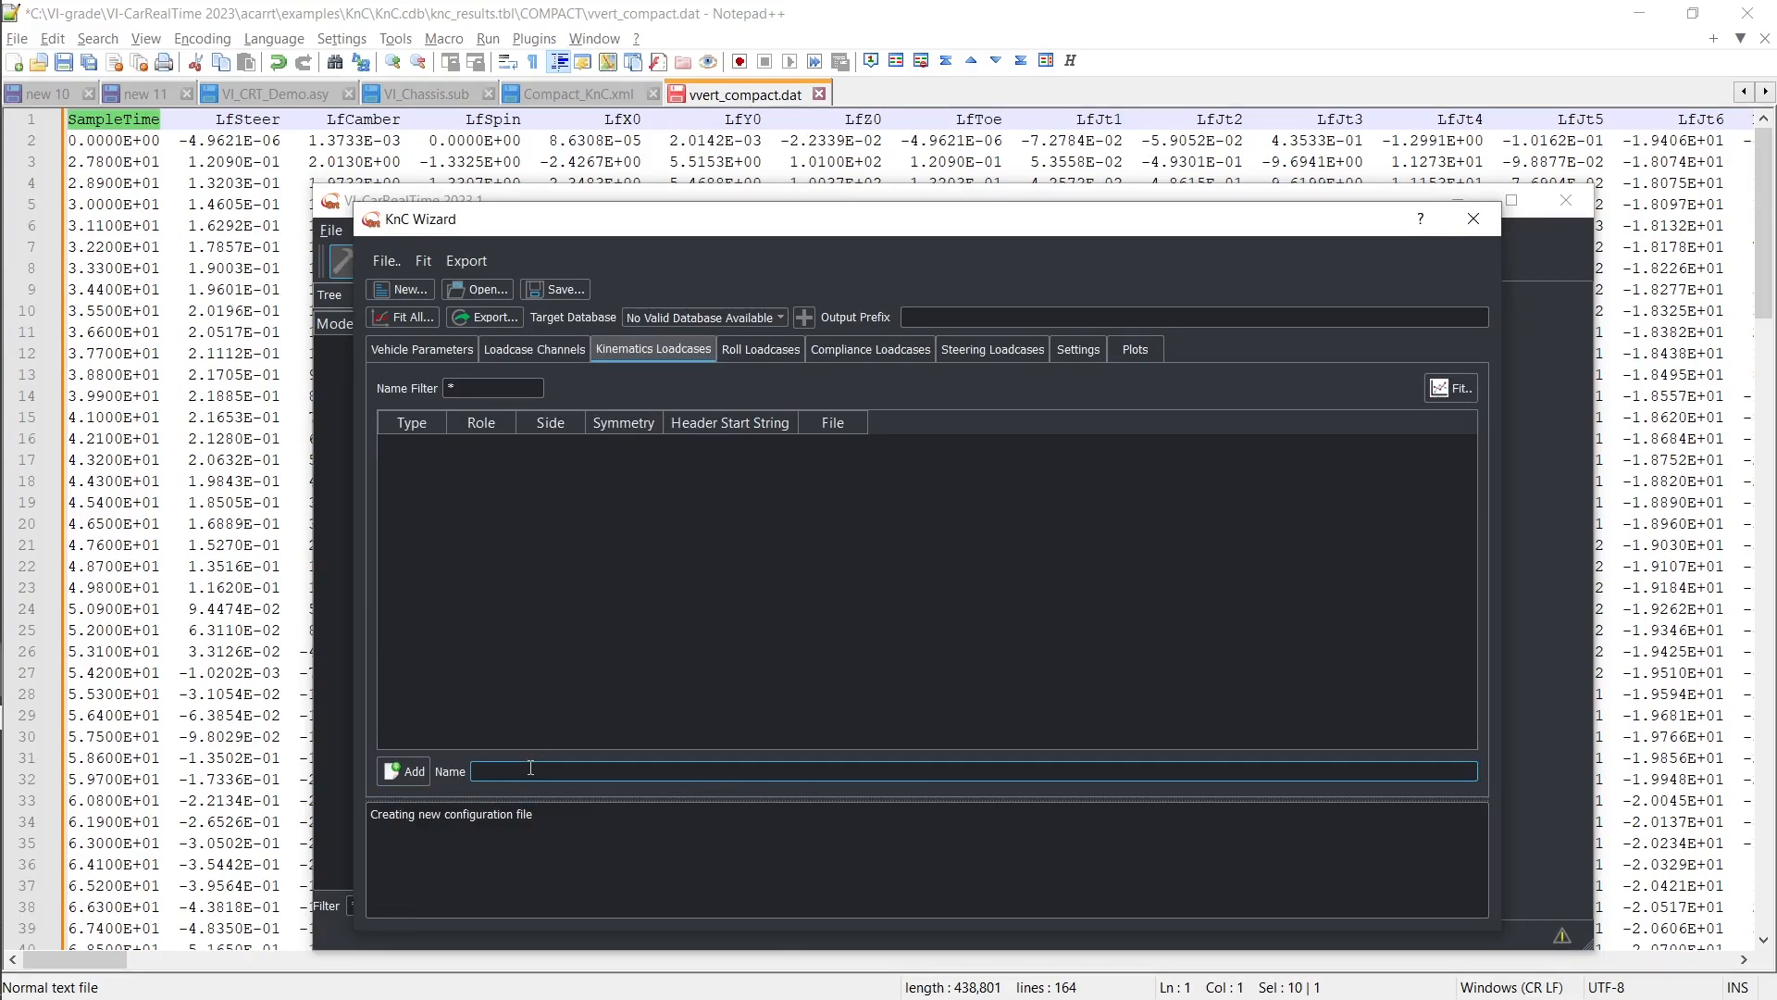
{"action": "type", "text": "Kin_PT"}
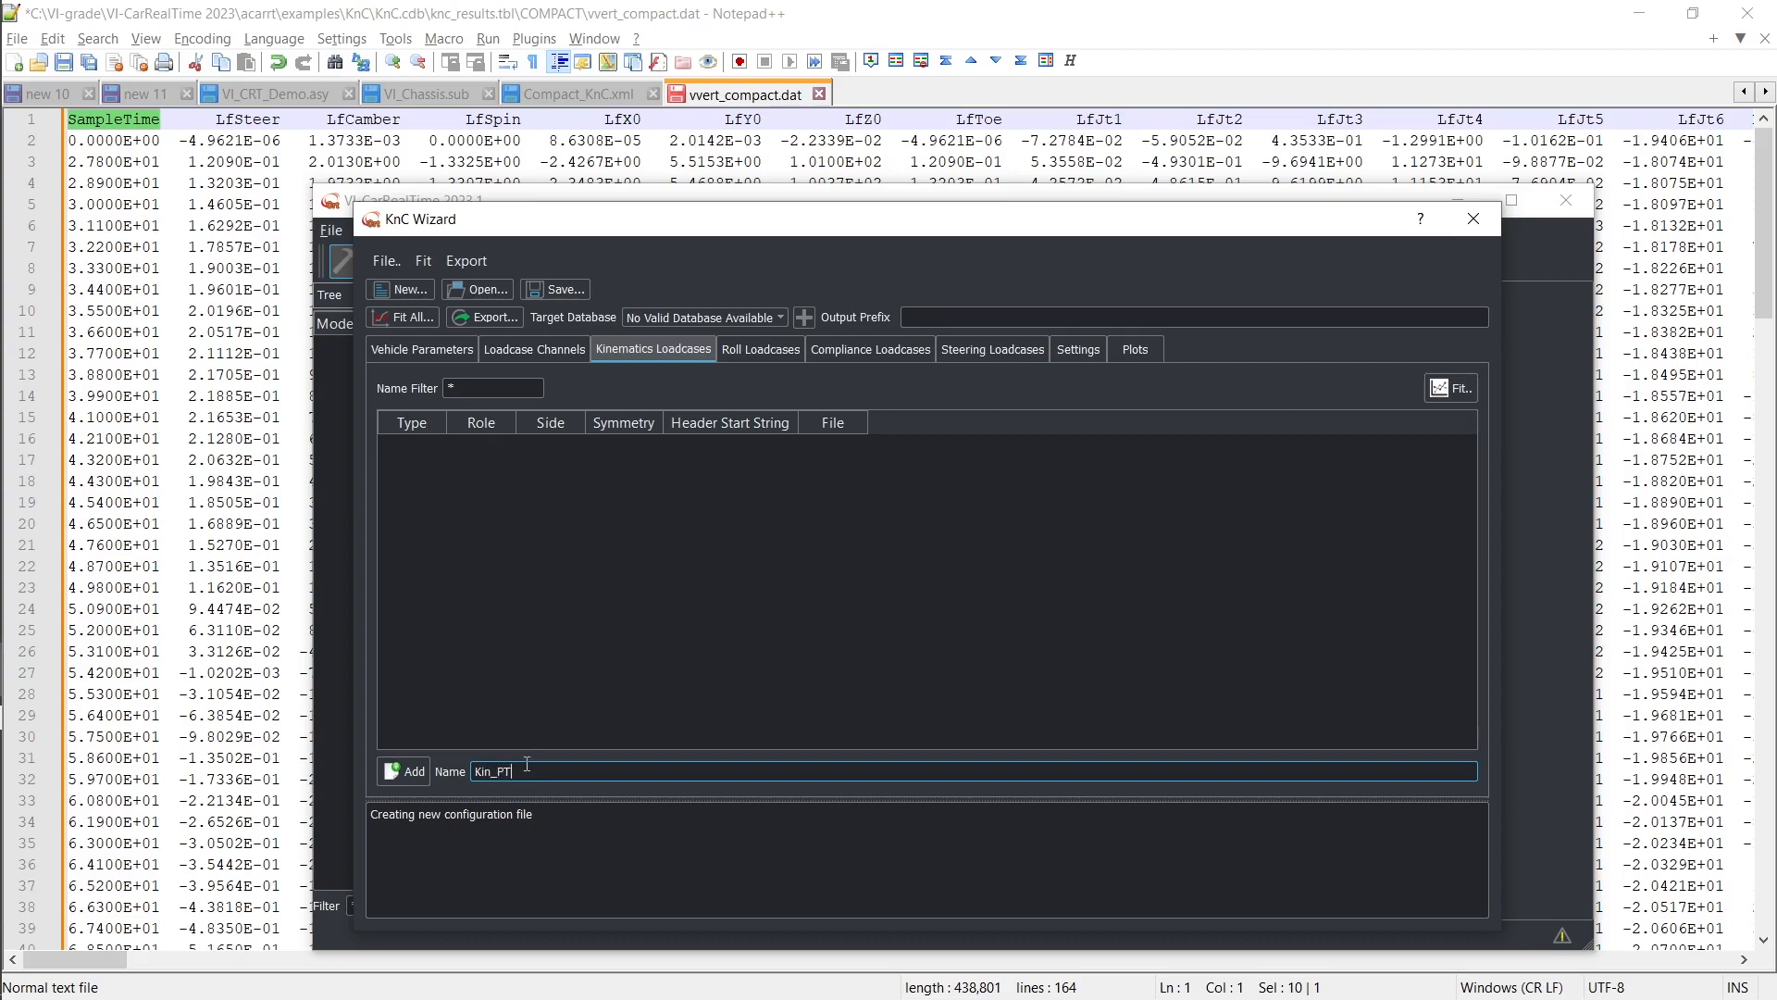
{"action": "left_click", "coordinate": [405, 771]}
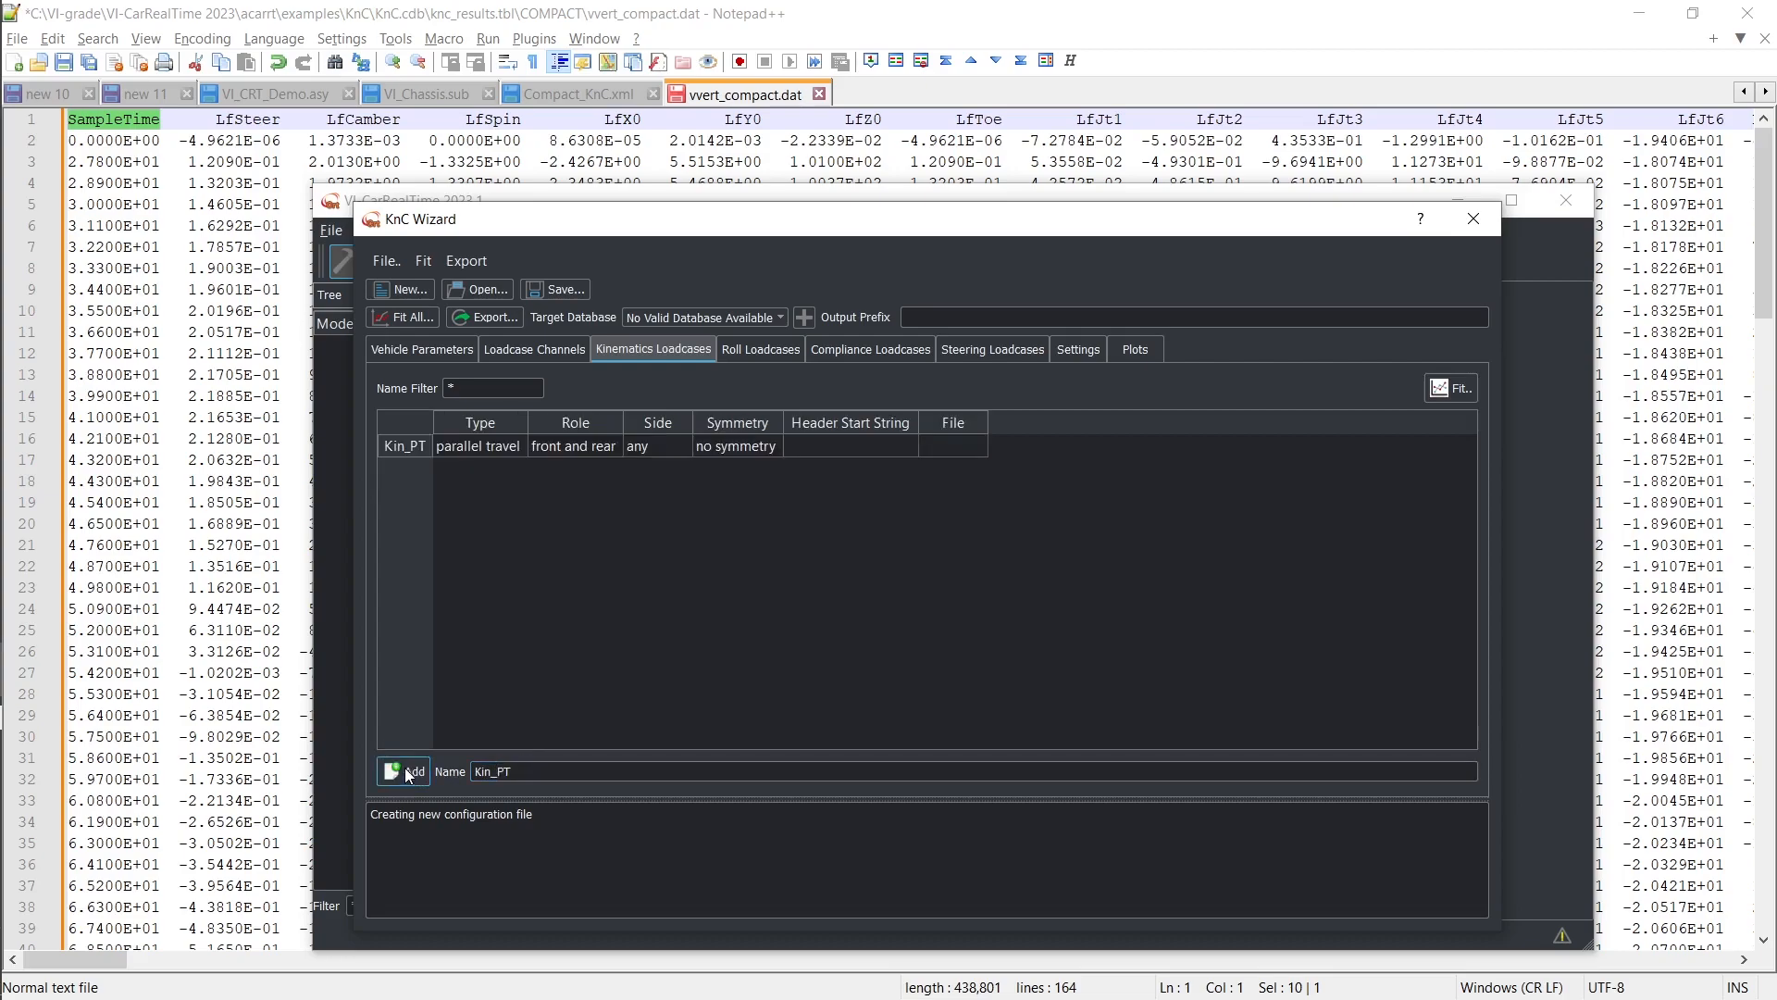
{"action": "left_click", "coordinate": [478, 446]}
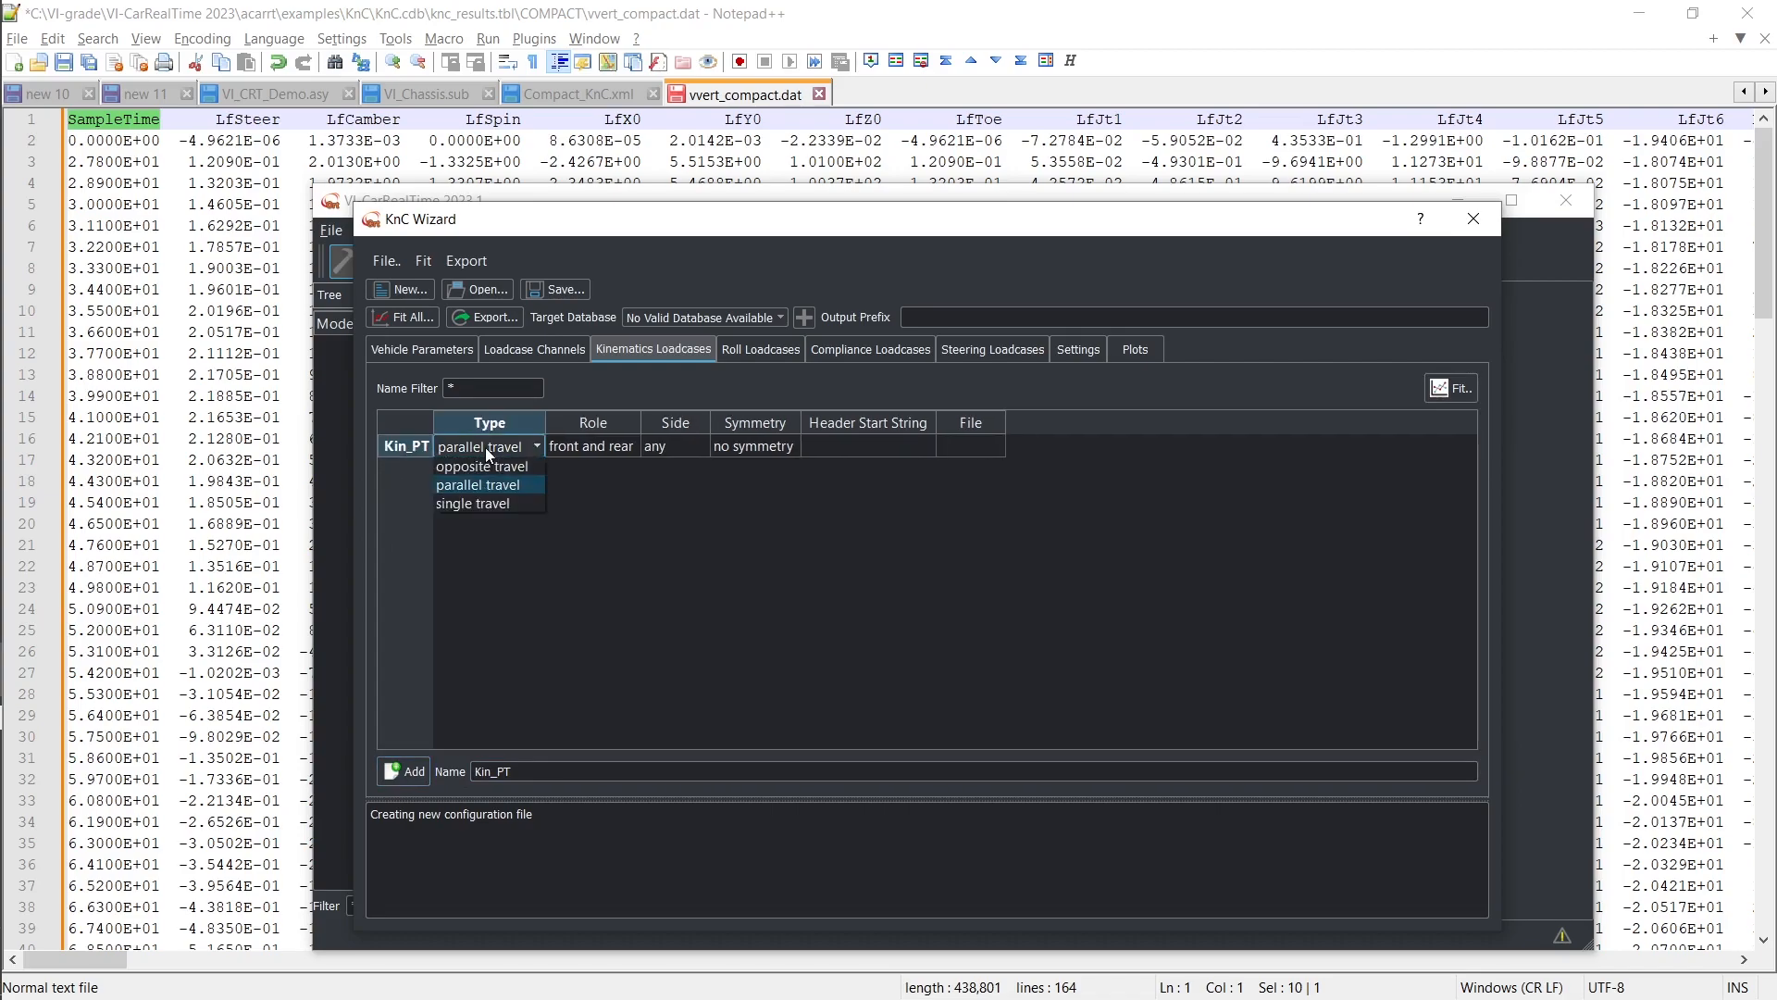
{"action": "left_click", "coordinate": [488, 484]}
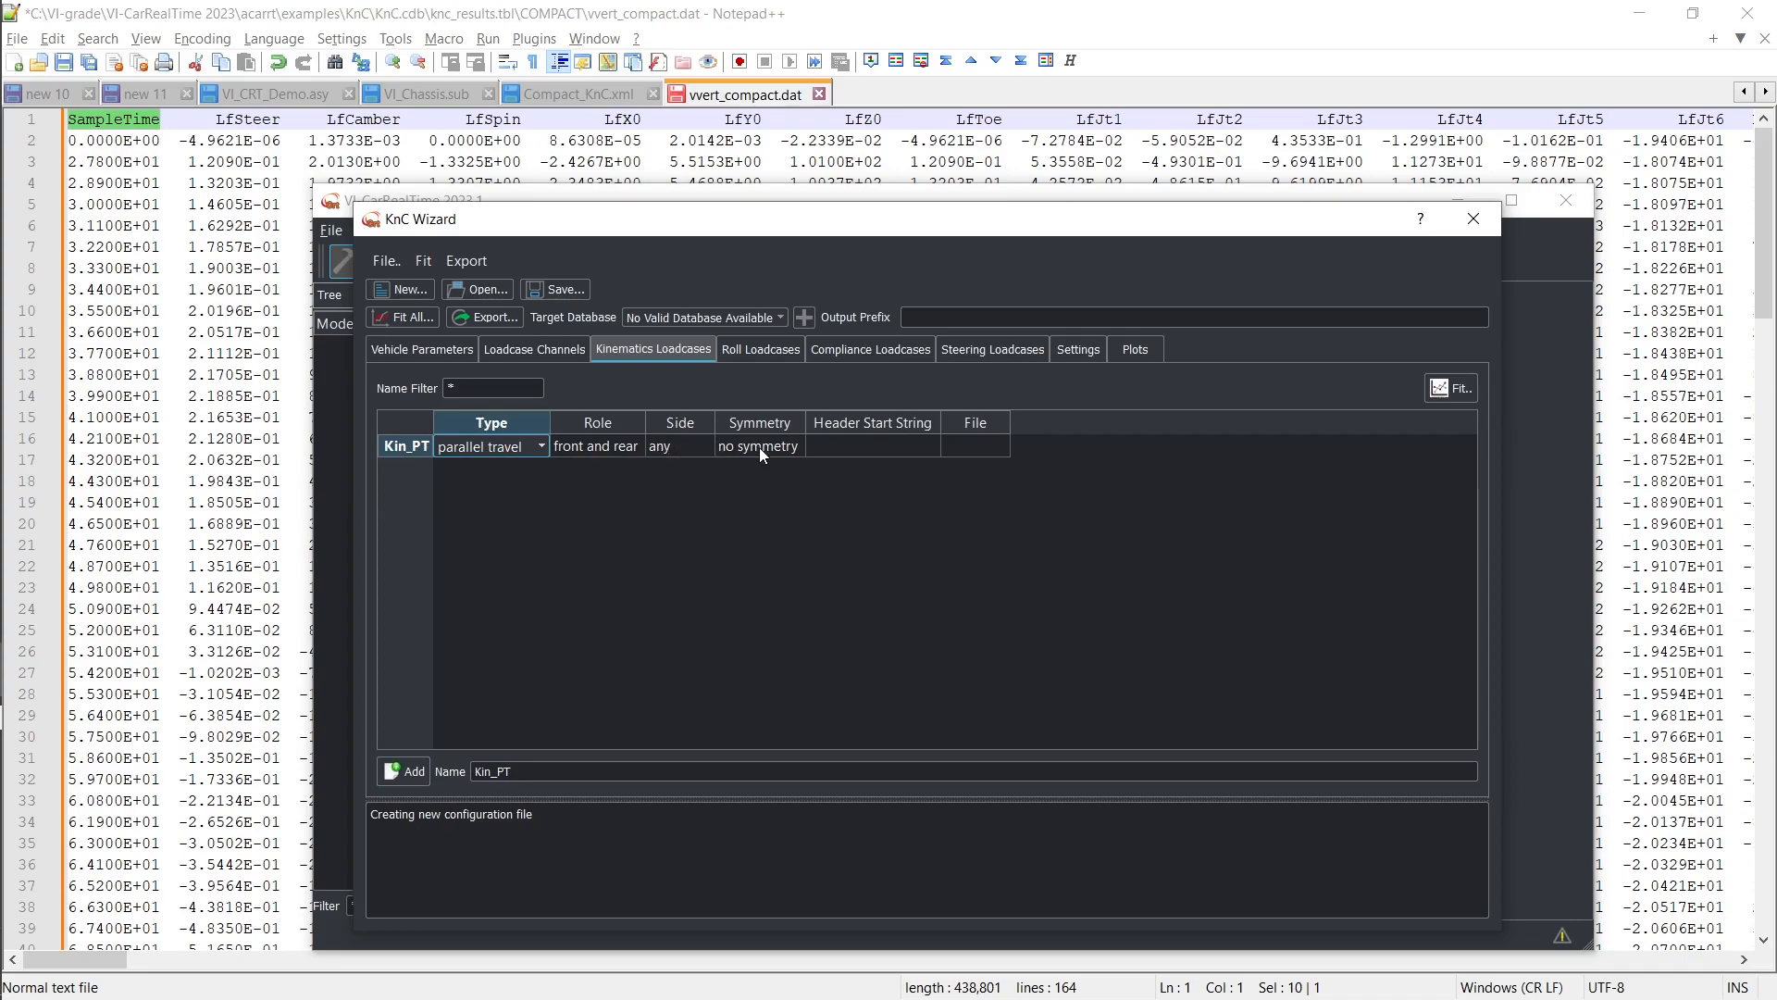
Make Kin_PT symmetric left to right and enter its header start string.
{"action": "left_click", "coordinate": [806, 446]}
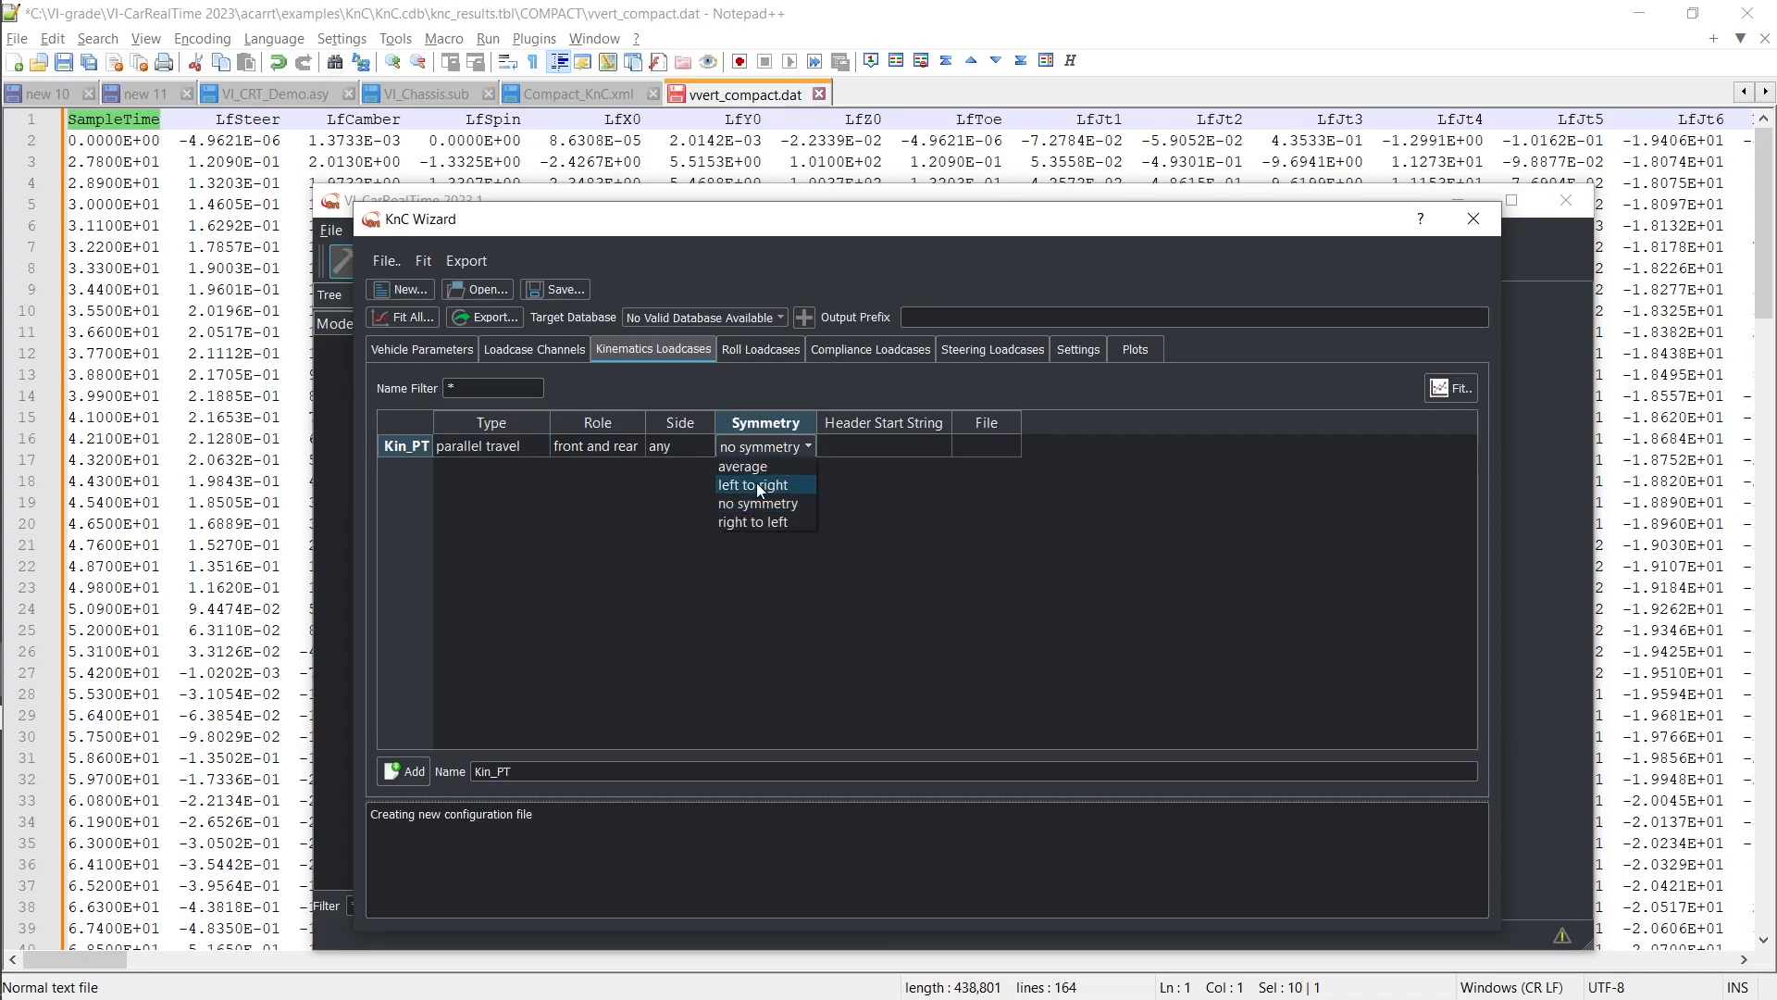
{"action": "left_click", "coordinate": [753, 484]}
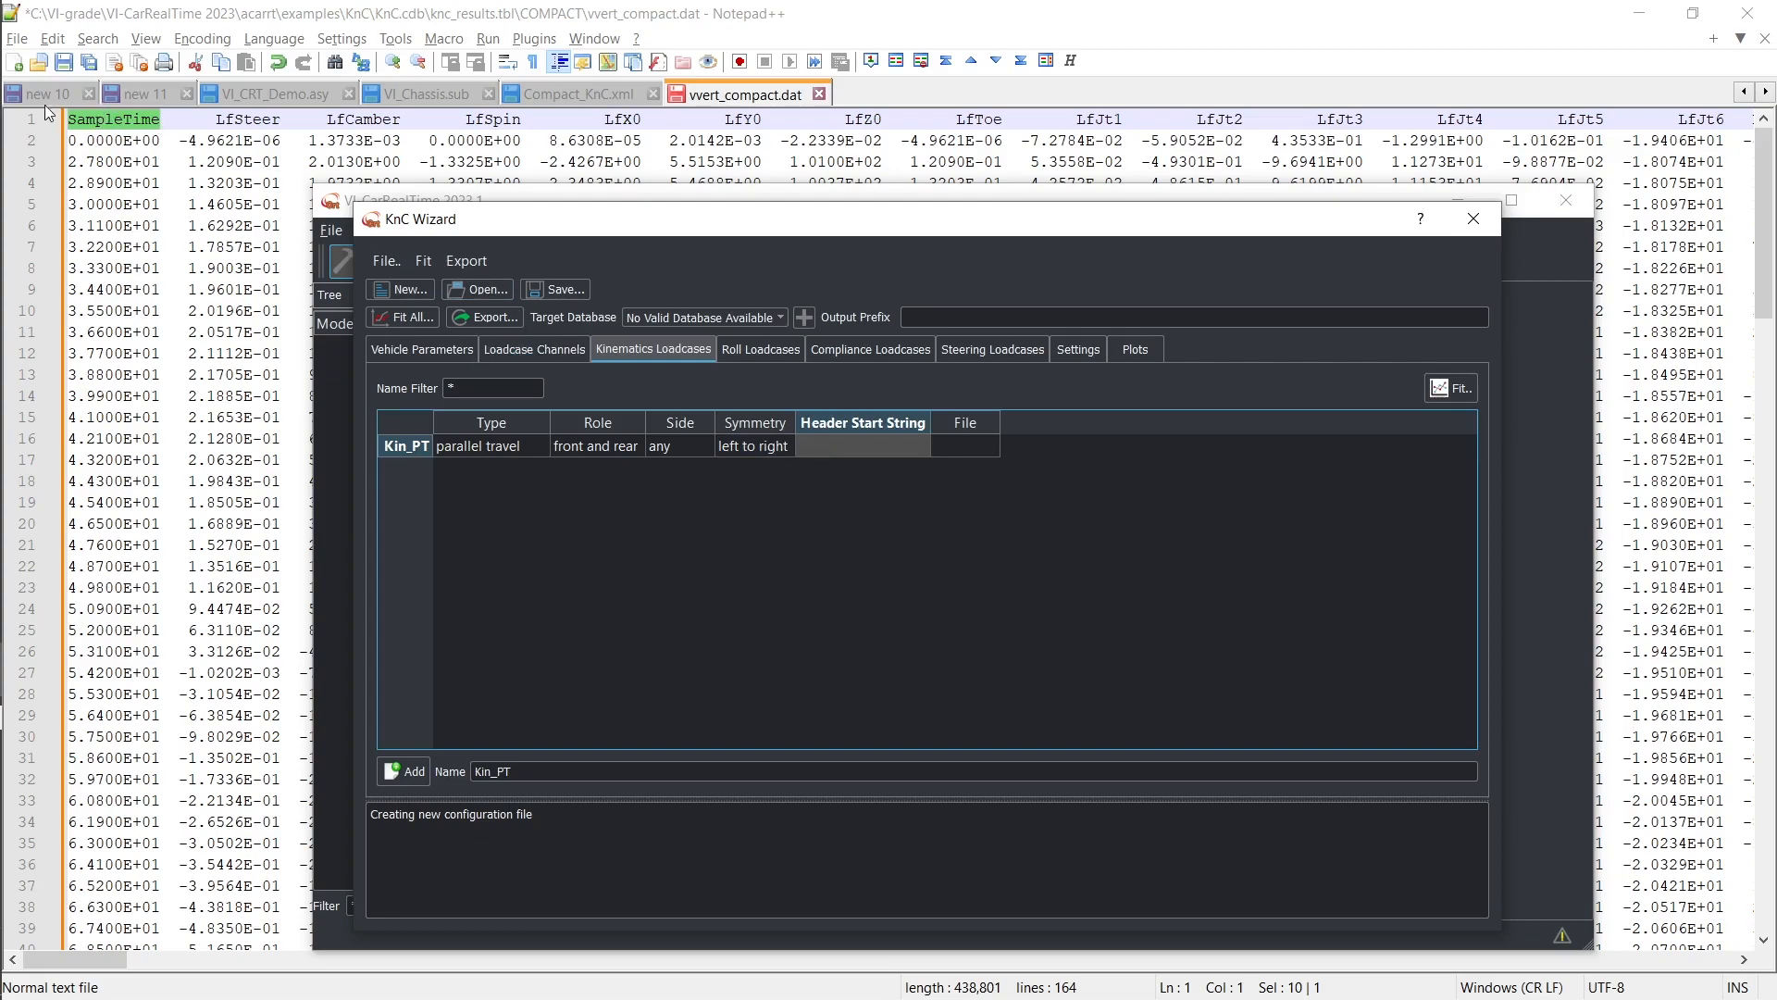
{"action": "double_click", "coordinate": [863, 446]}
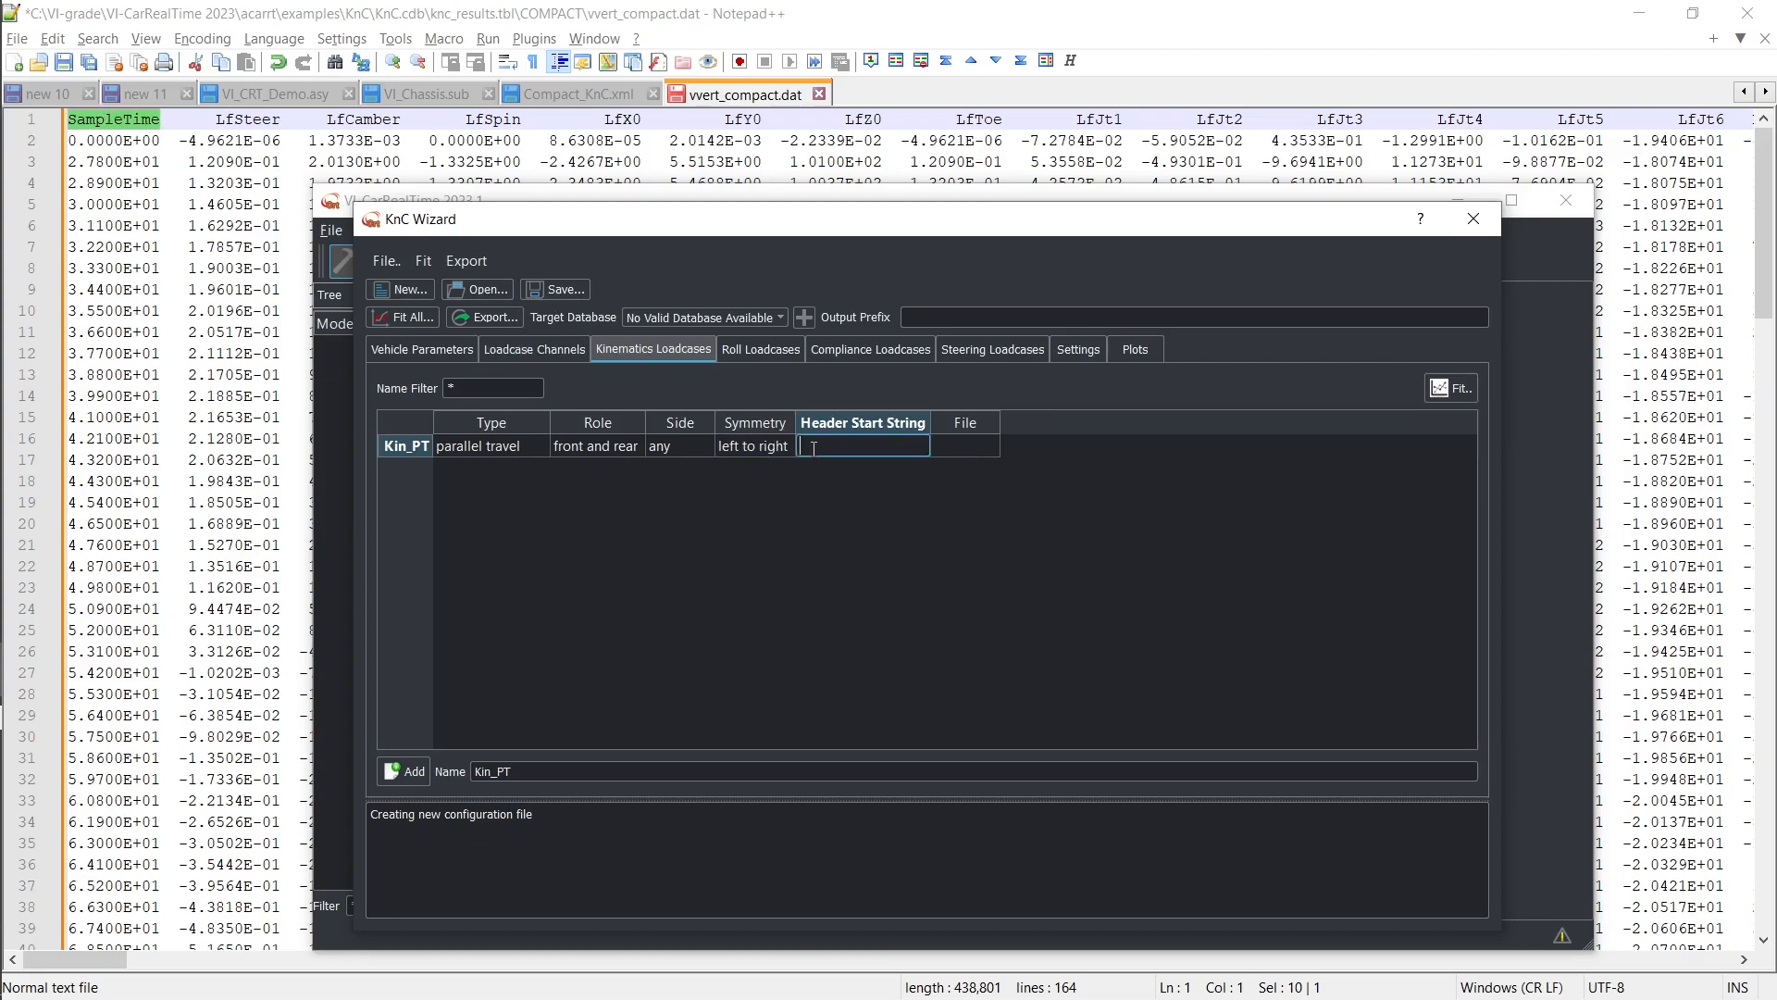
{"action": "type", "text": "Sample"}
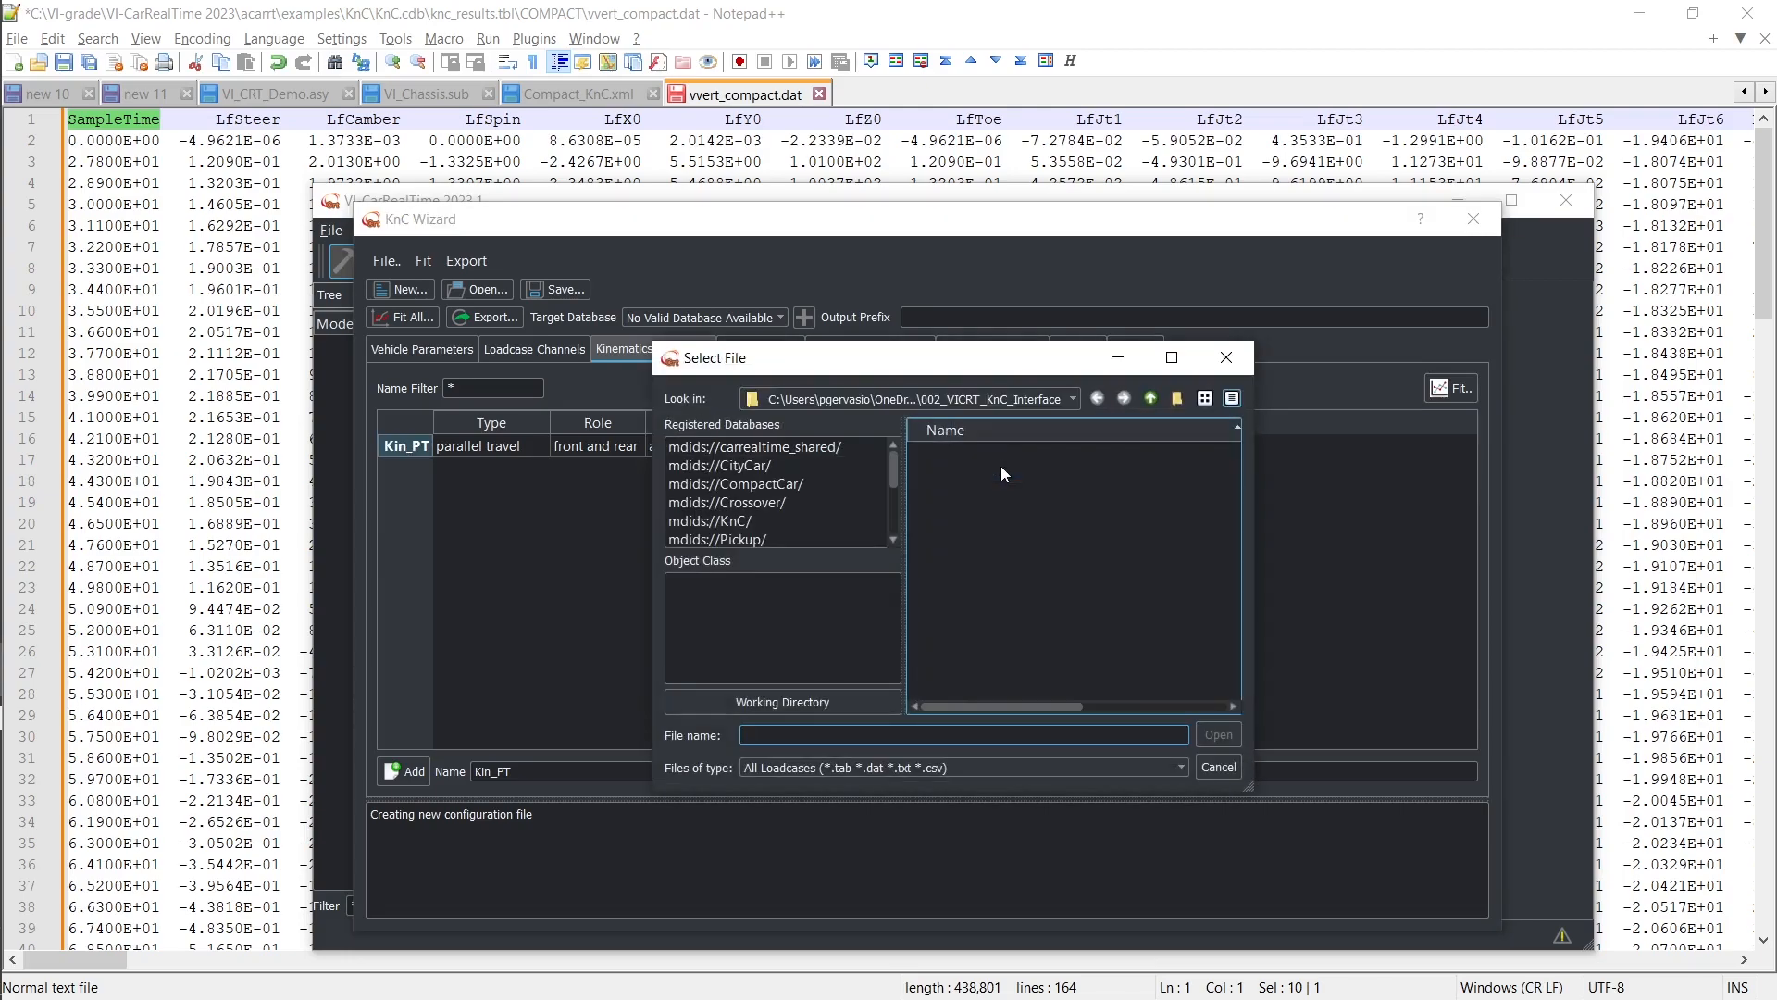
Close the Select File dialog for the Kin_PT data file.
{"action": "left_click", "coordinate": [710, 521]}
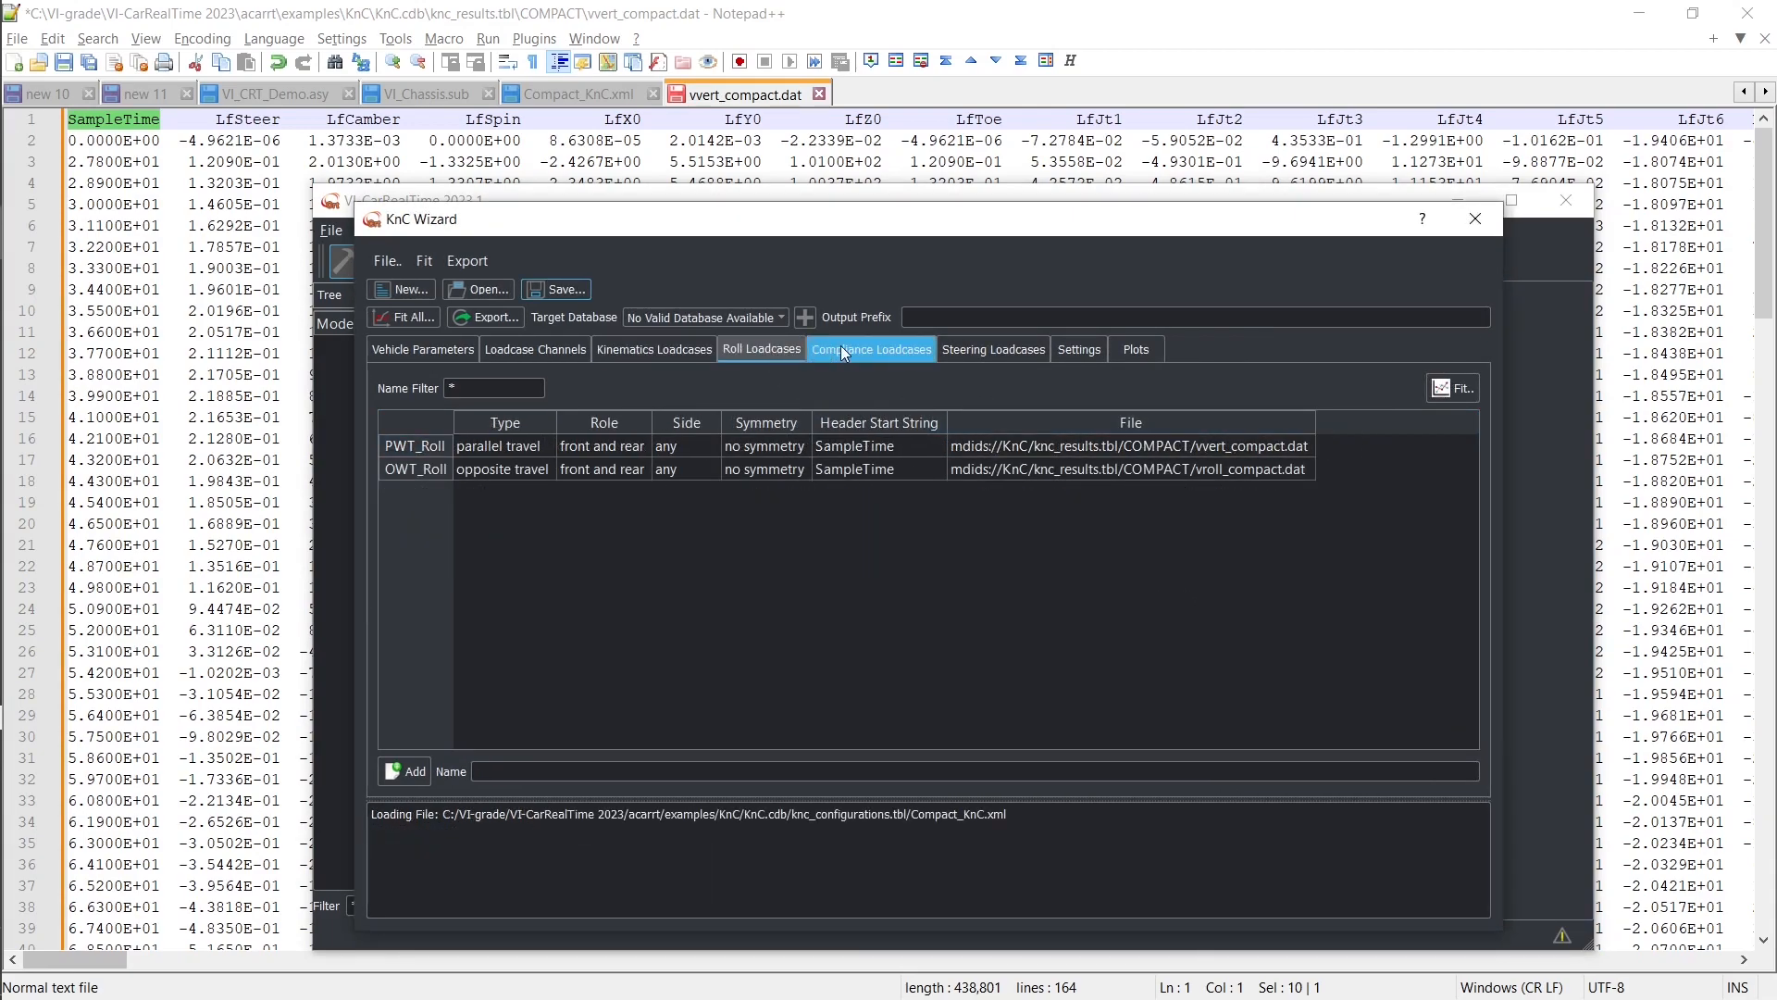
Fit all the loaded K&C data for the CompactLine target database.
{"action": "left_click", "coordinate": [653, 349]}
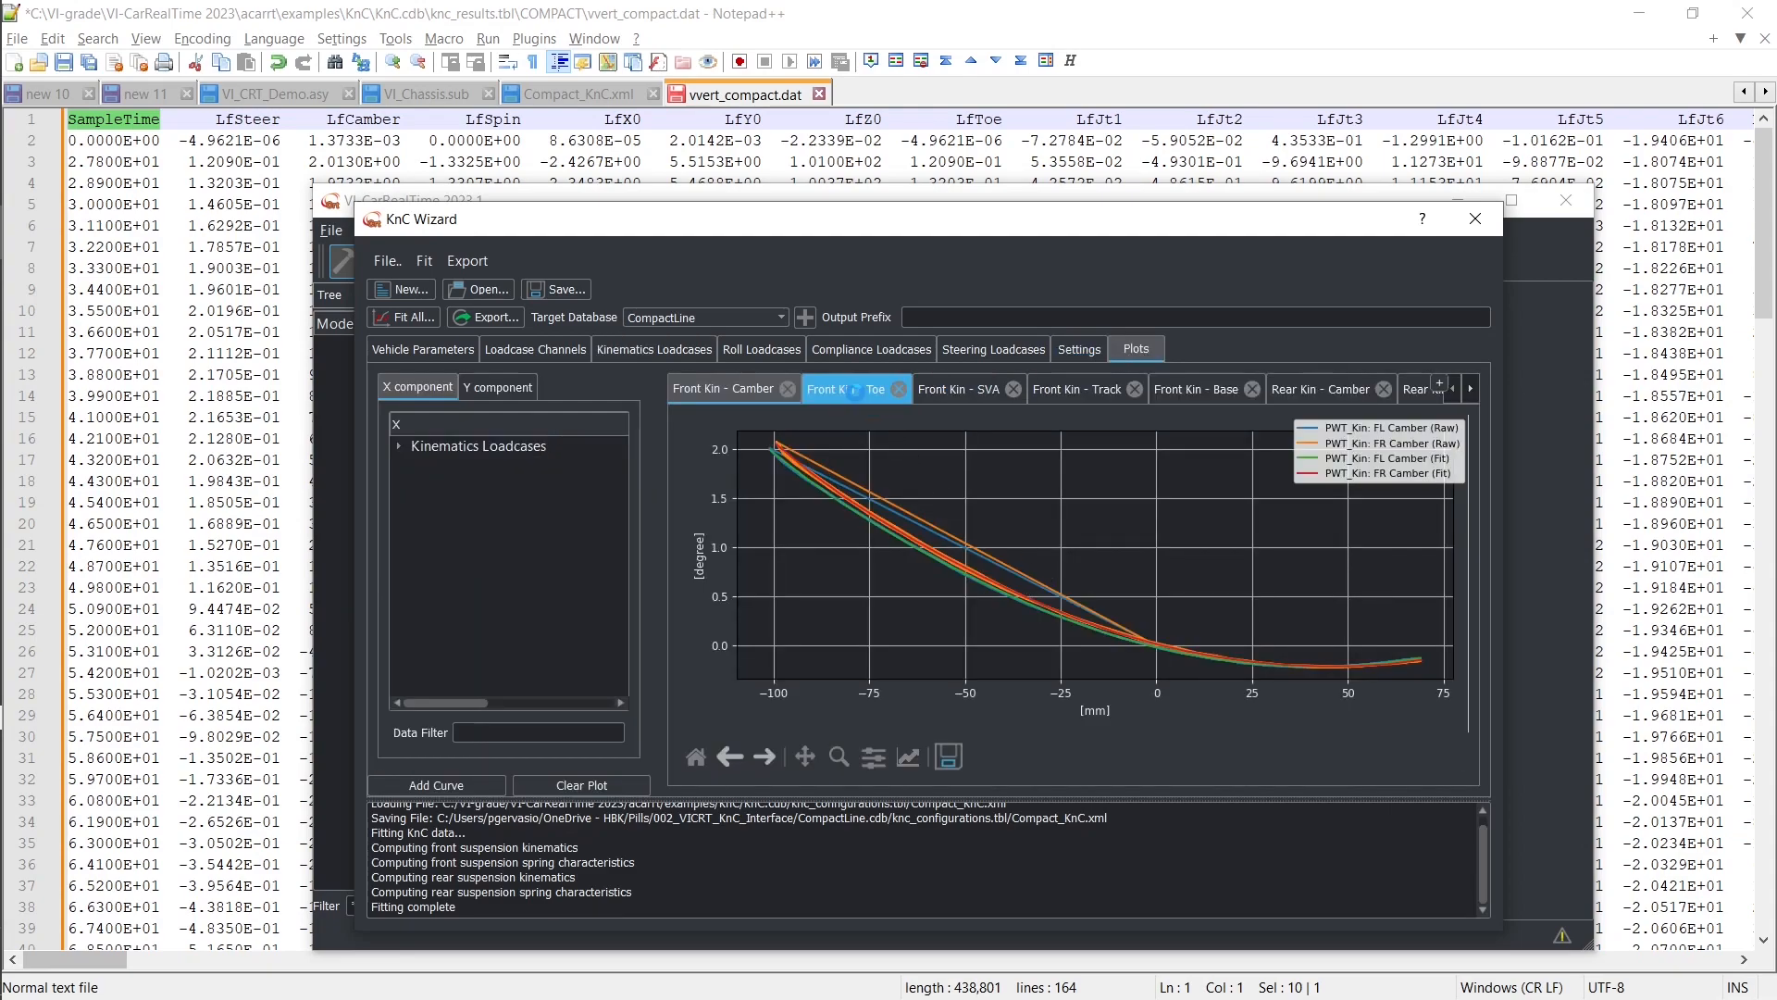
View the front toe fit, refit all, and open Front Ali. Compl. - Camber plot.
{"action": "left_click", "coordinate": [847, 389]}
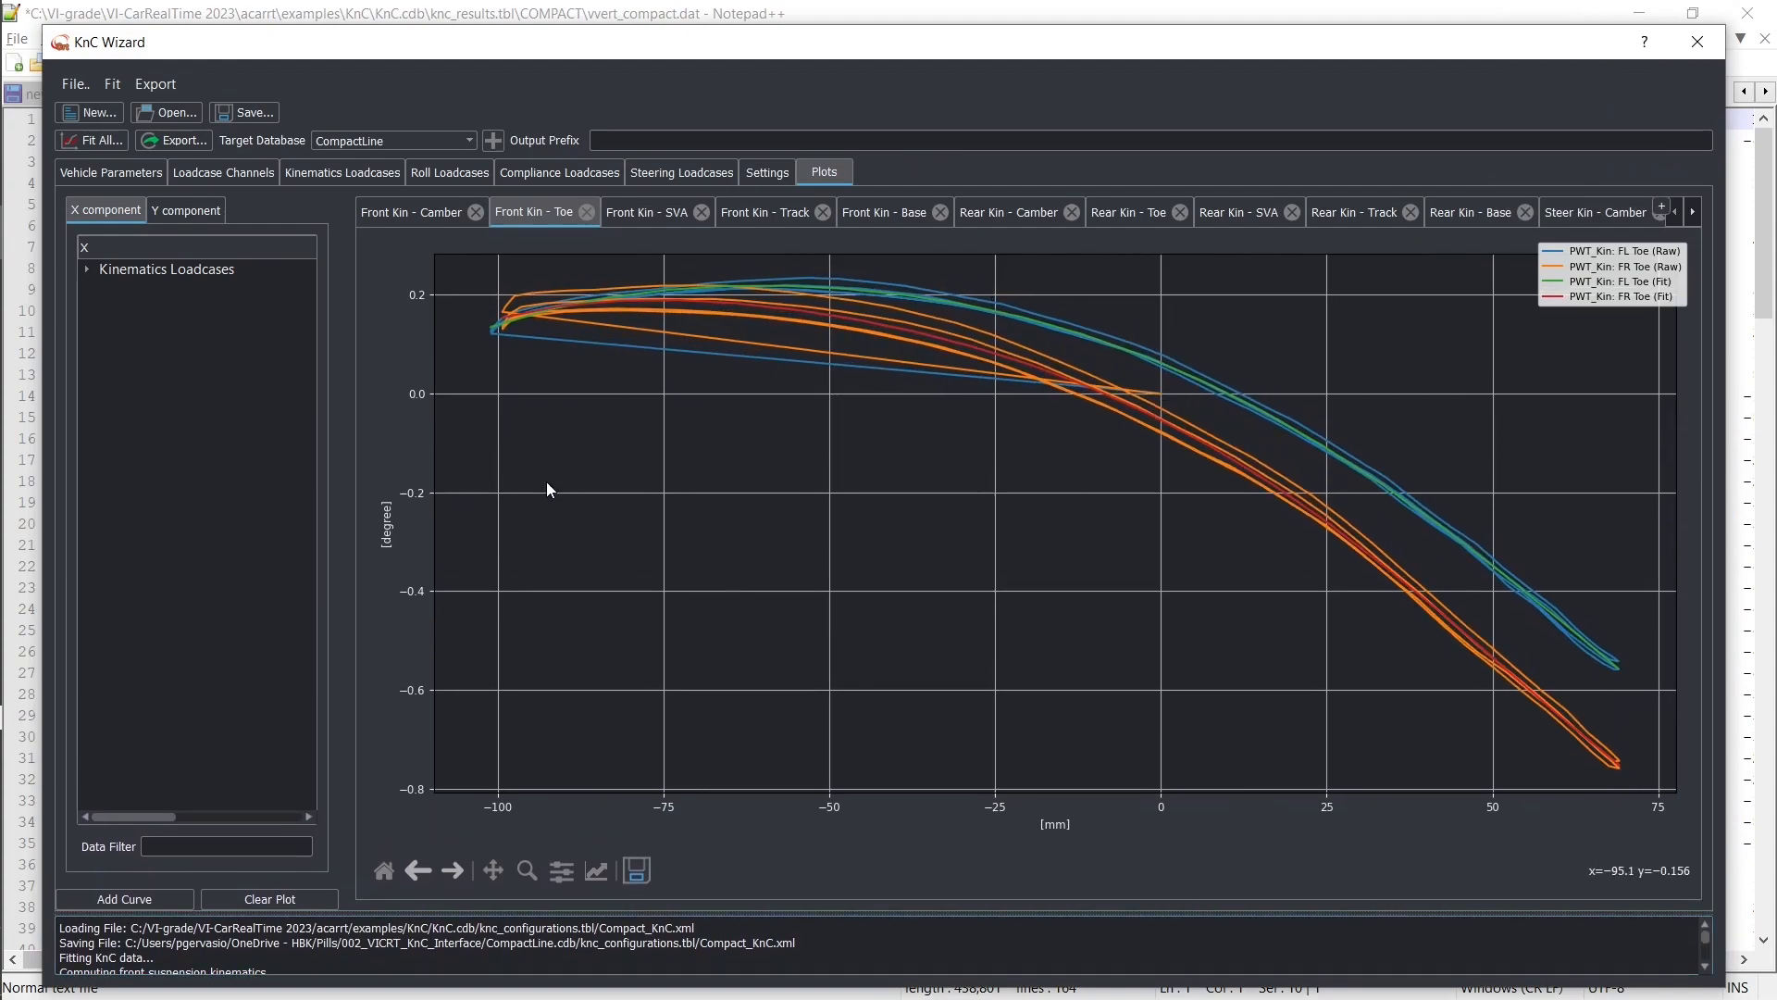
{"action": "mouse_move", "coordinate": [91, 145]}
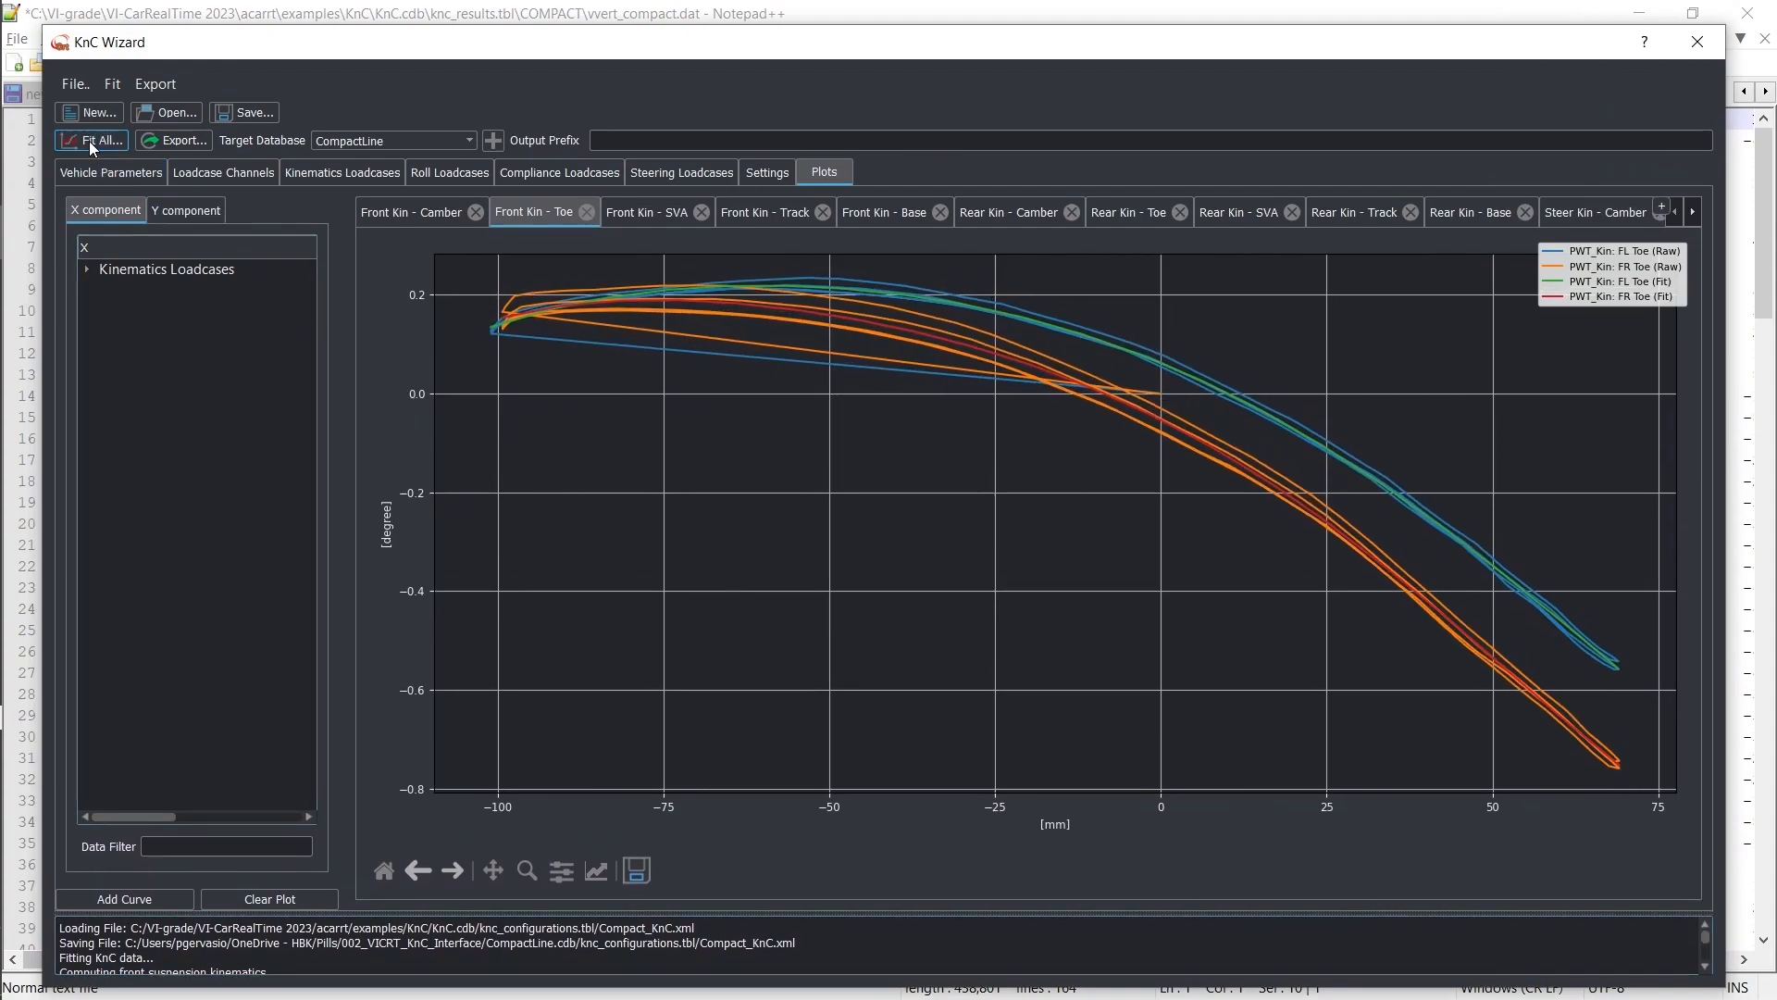
{"action": "left_click", "coordinate": [169, 268]}
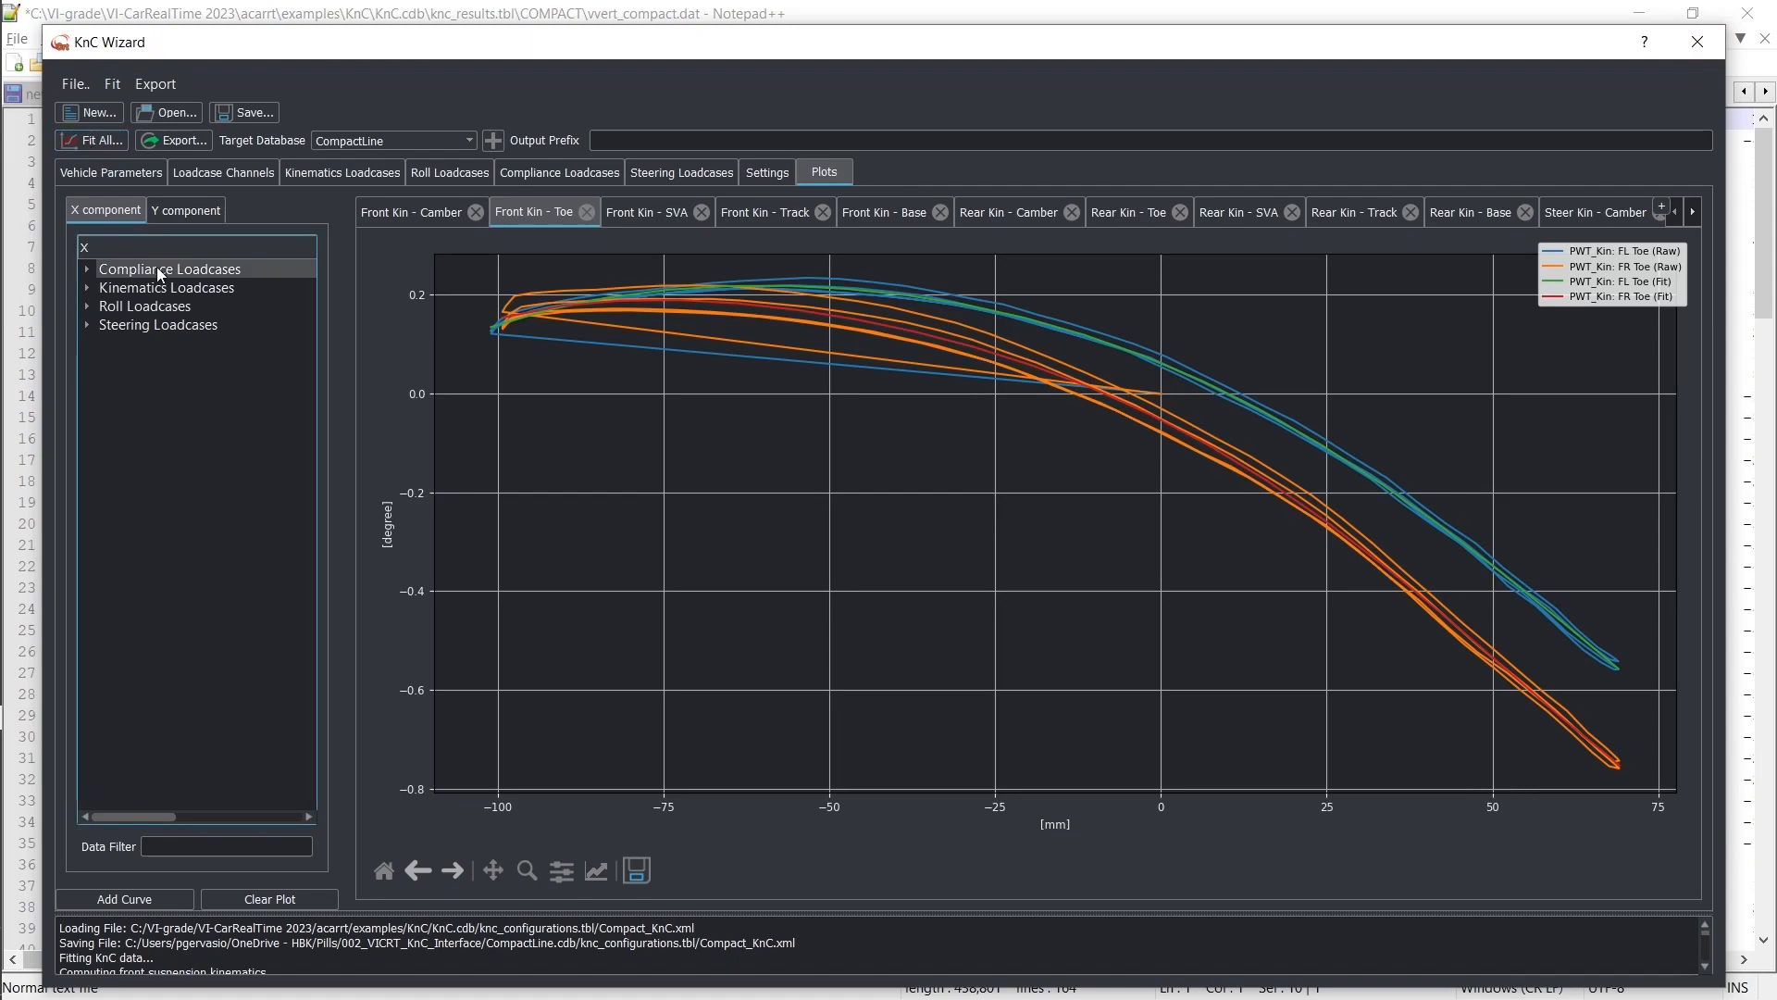
{"action": "left_click", "coordinate": [884, 212]}
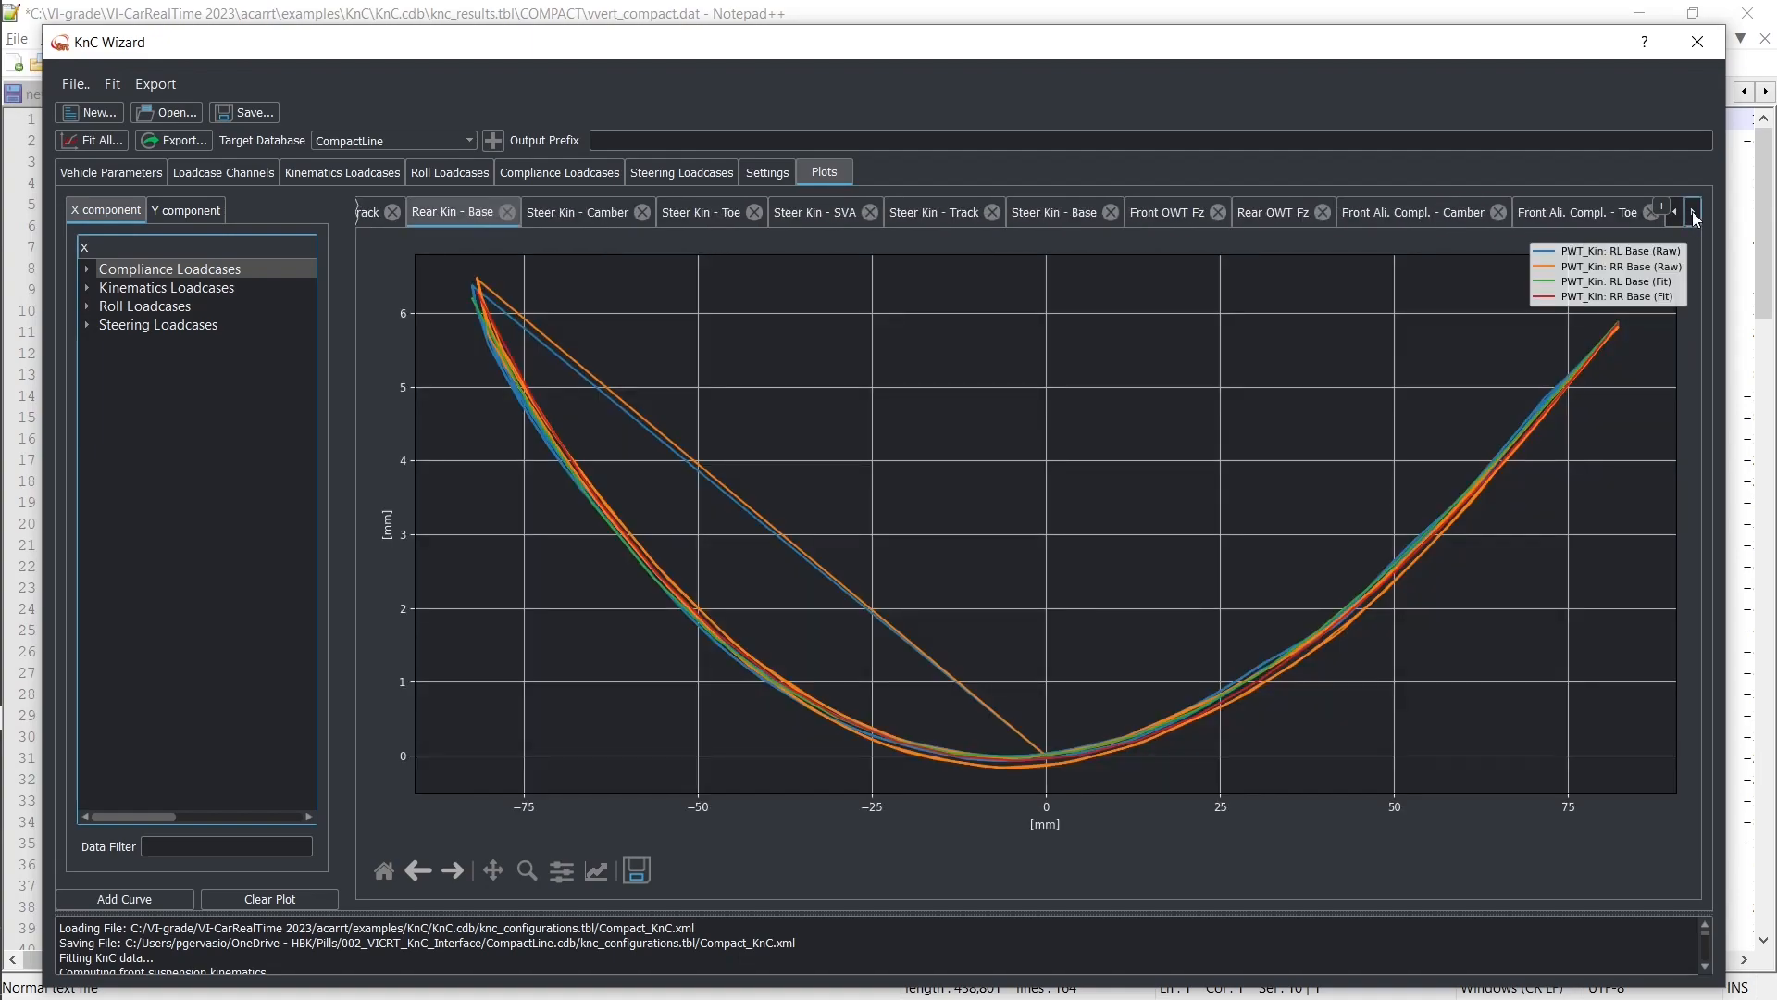
{"action": "left_click", "coordinate": [1407, 212]}
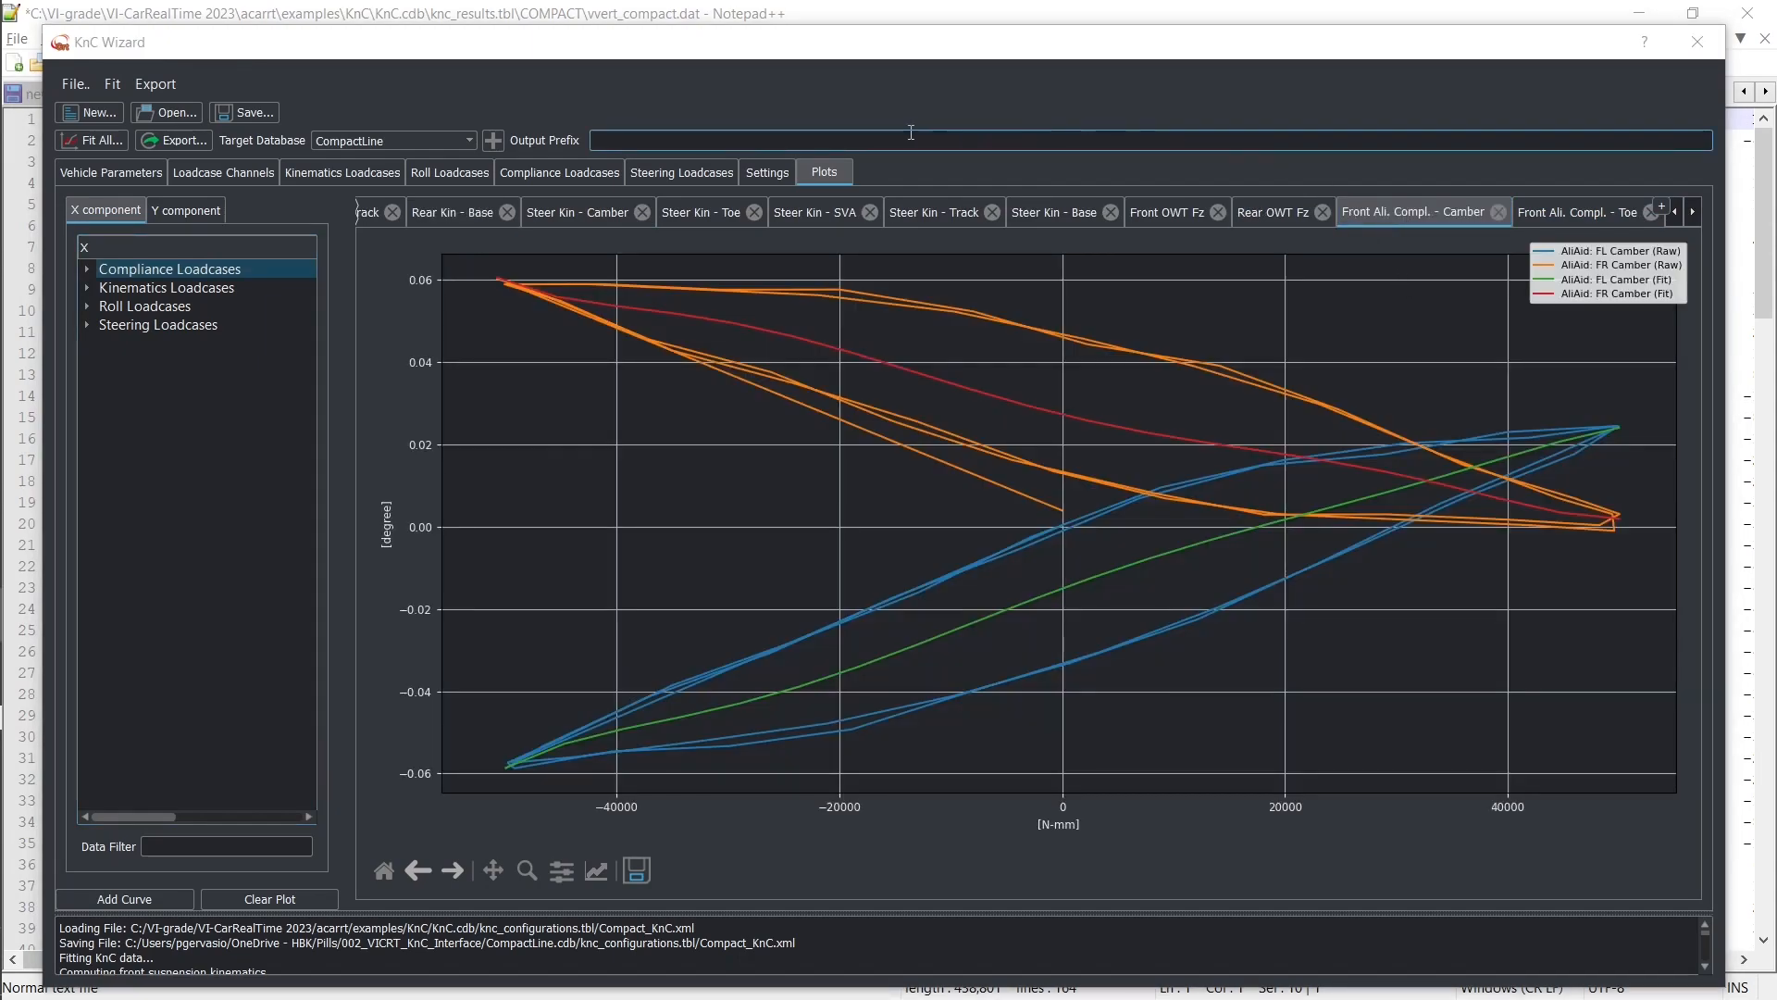
{"action": "type", "text": "CompactLine_KnC"}
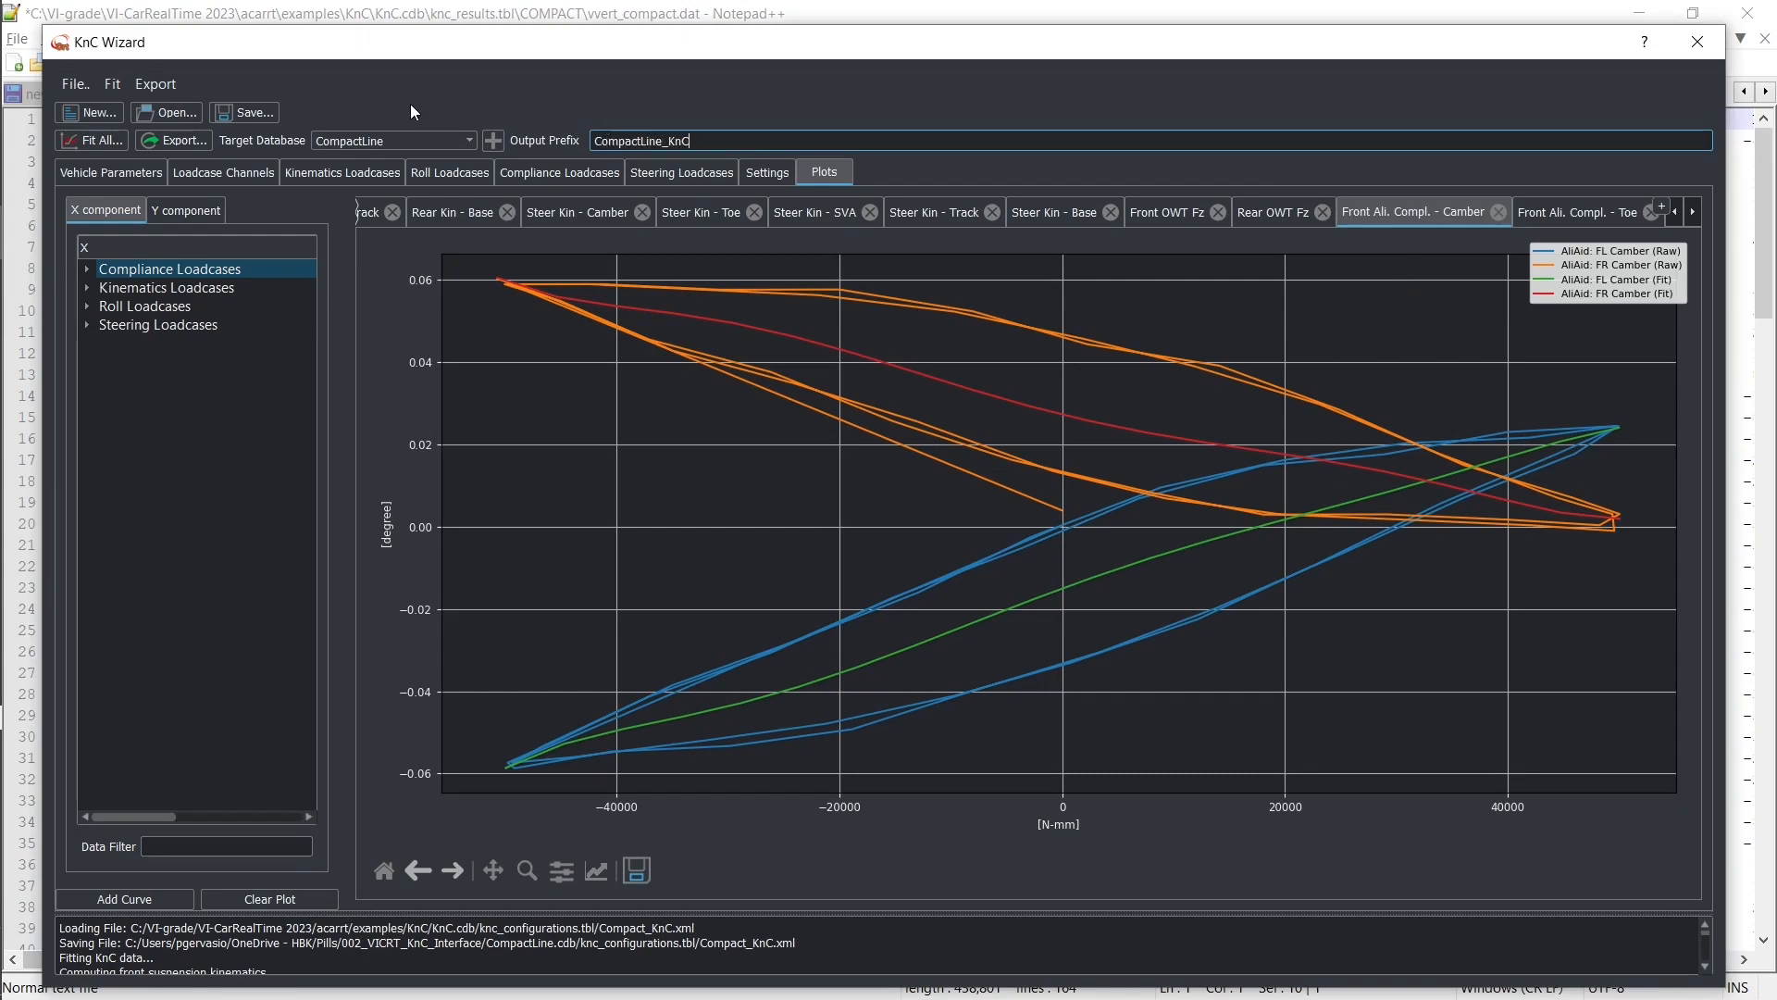
Complete the CompactLine_KnC output prefix in the KnC Wizard.
{"action": "left_click", "coordinate": [174, 140]}
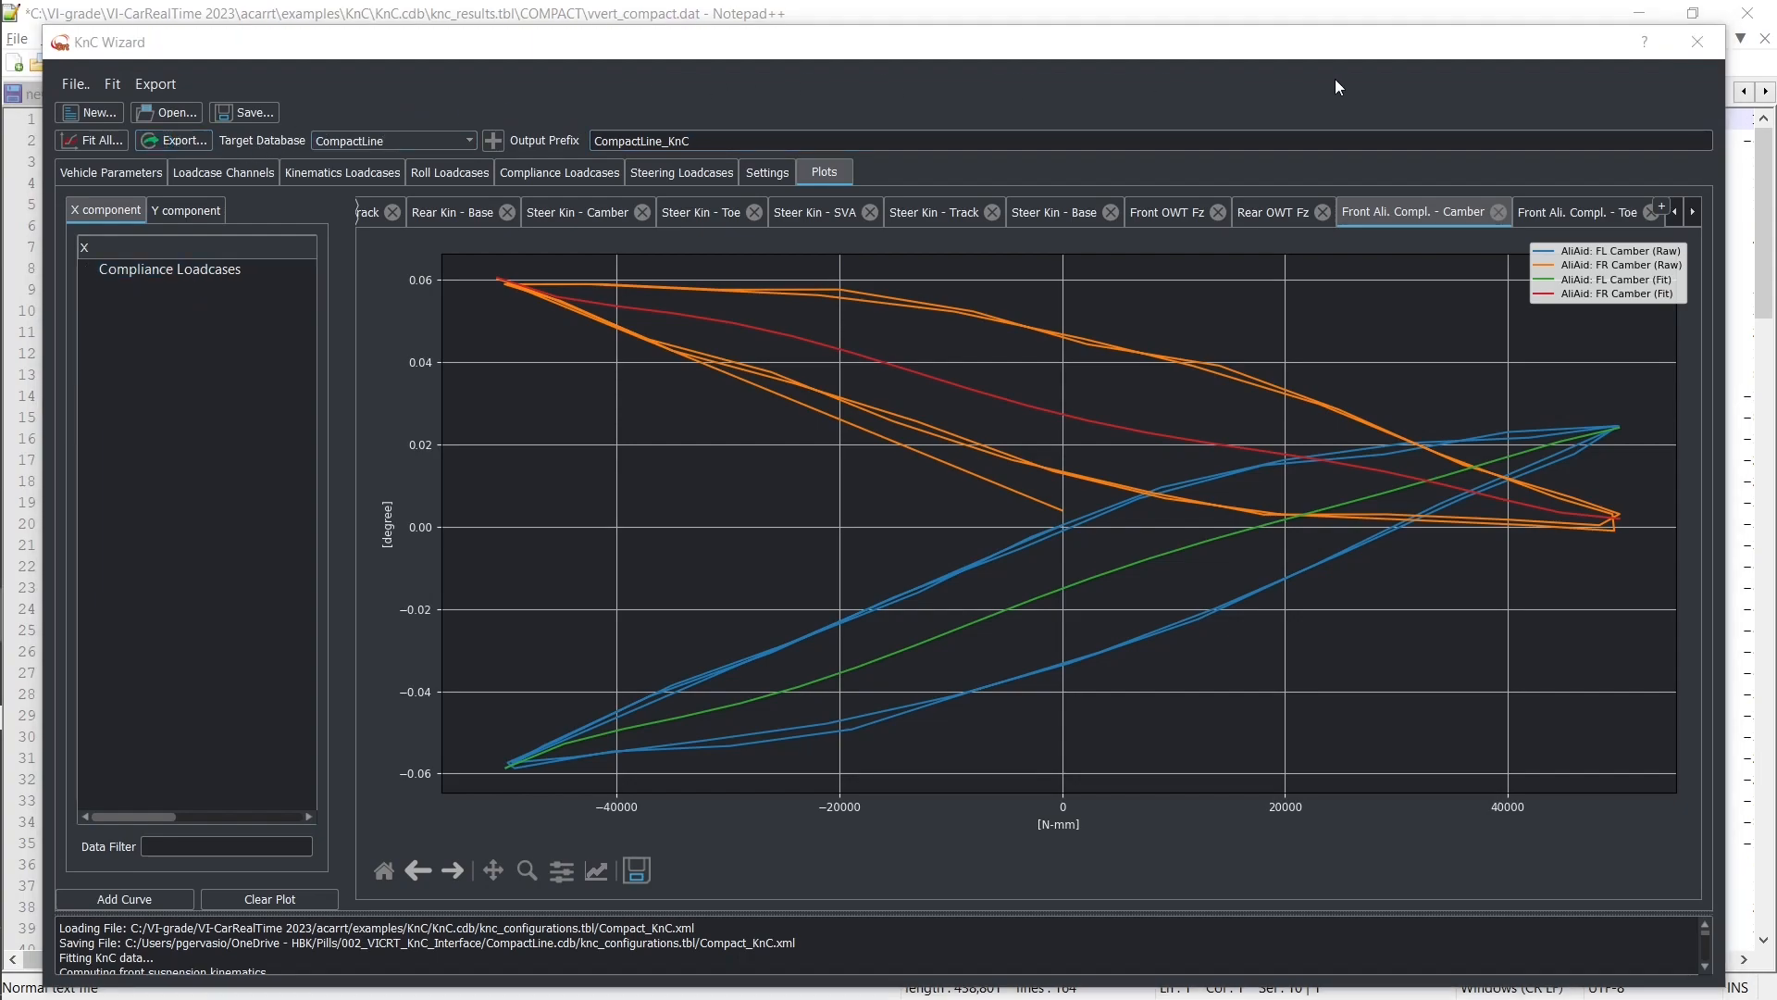
{"action": "mouse_move", "coordinate": [1693, 42]}
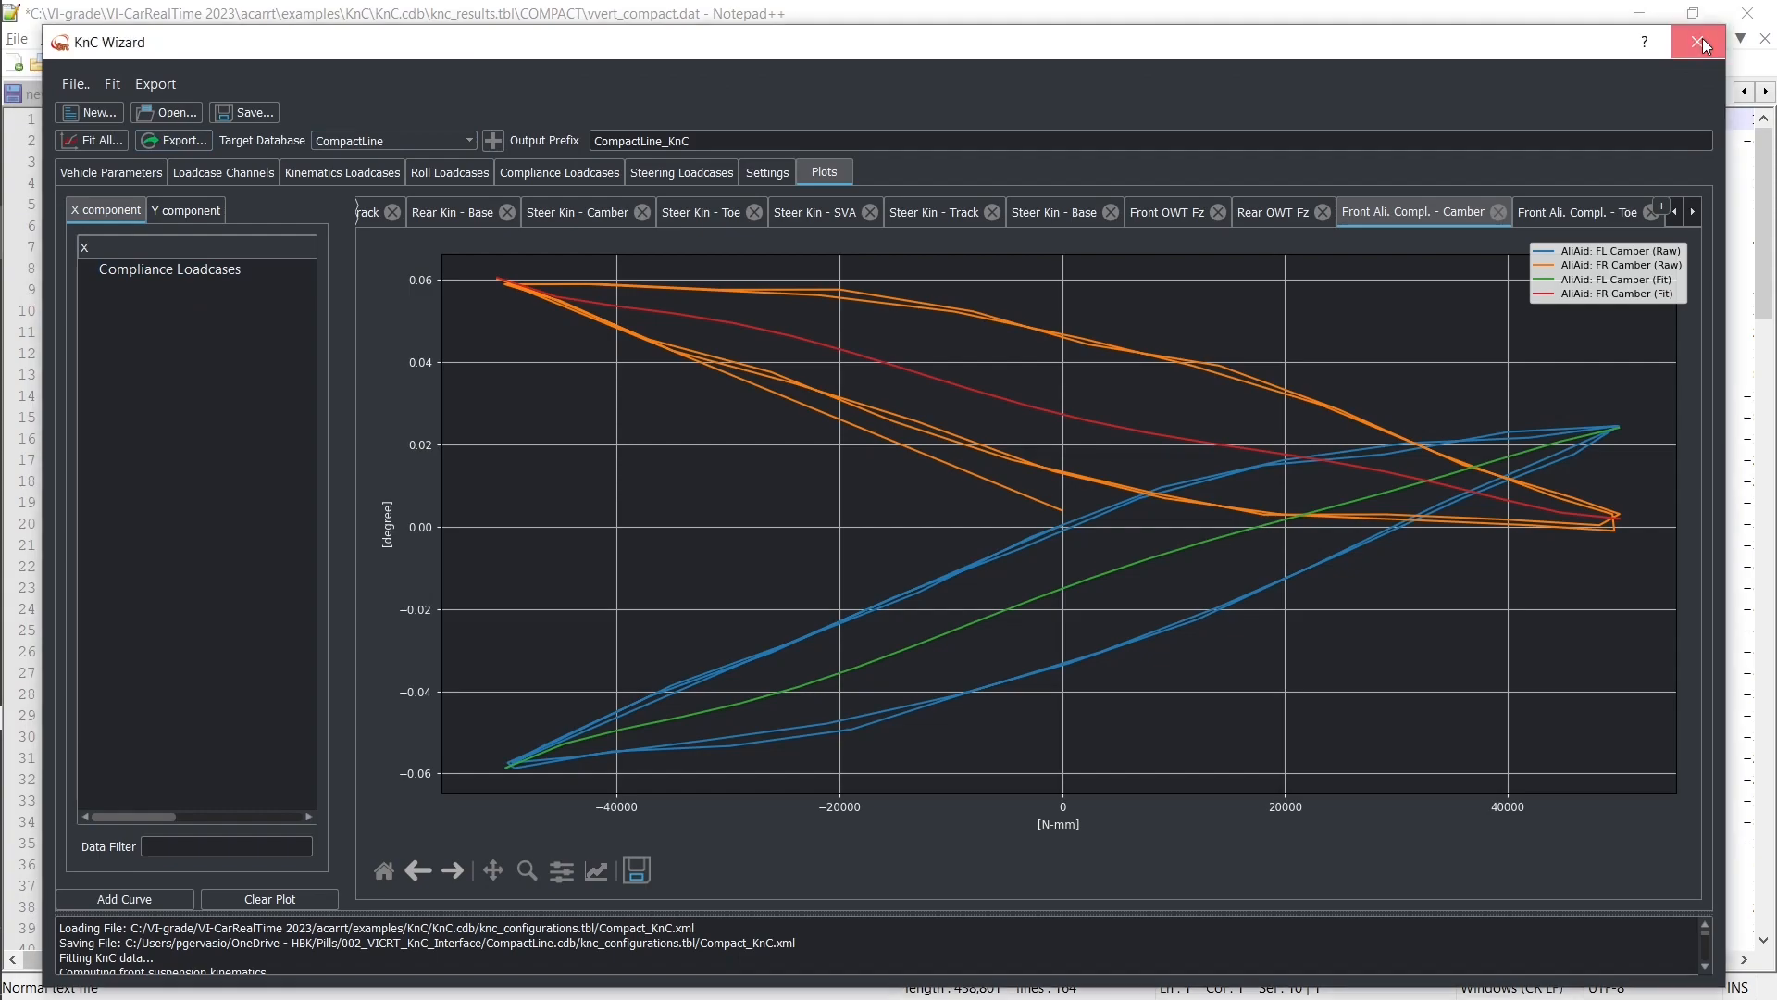
Load the CompactLine_KnC model and open its front suspension Toe vs. Jounce curve.
{"action": "left_click", "coordinate": [1694, 44]}
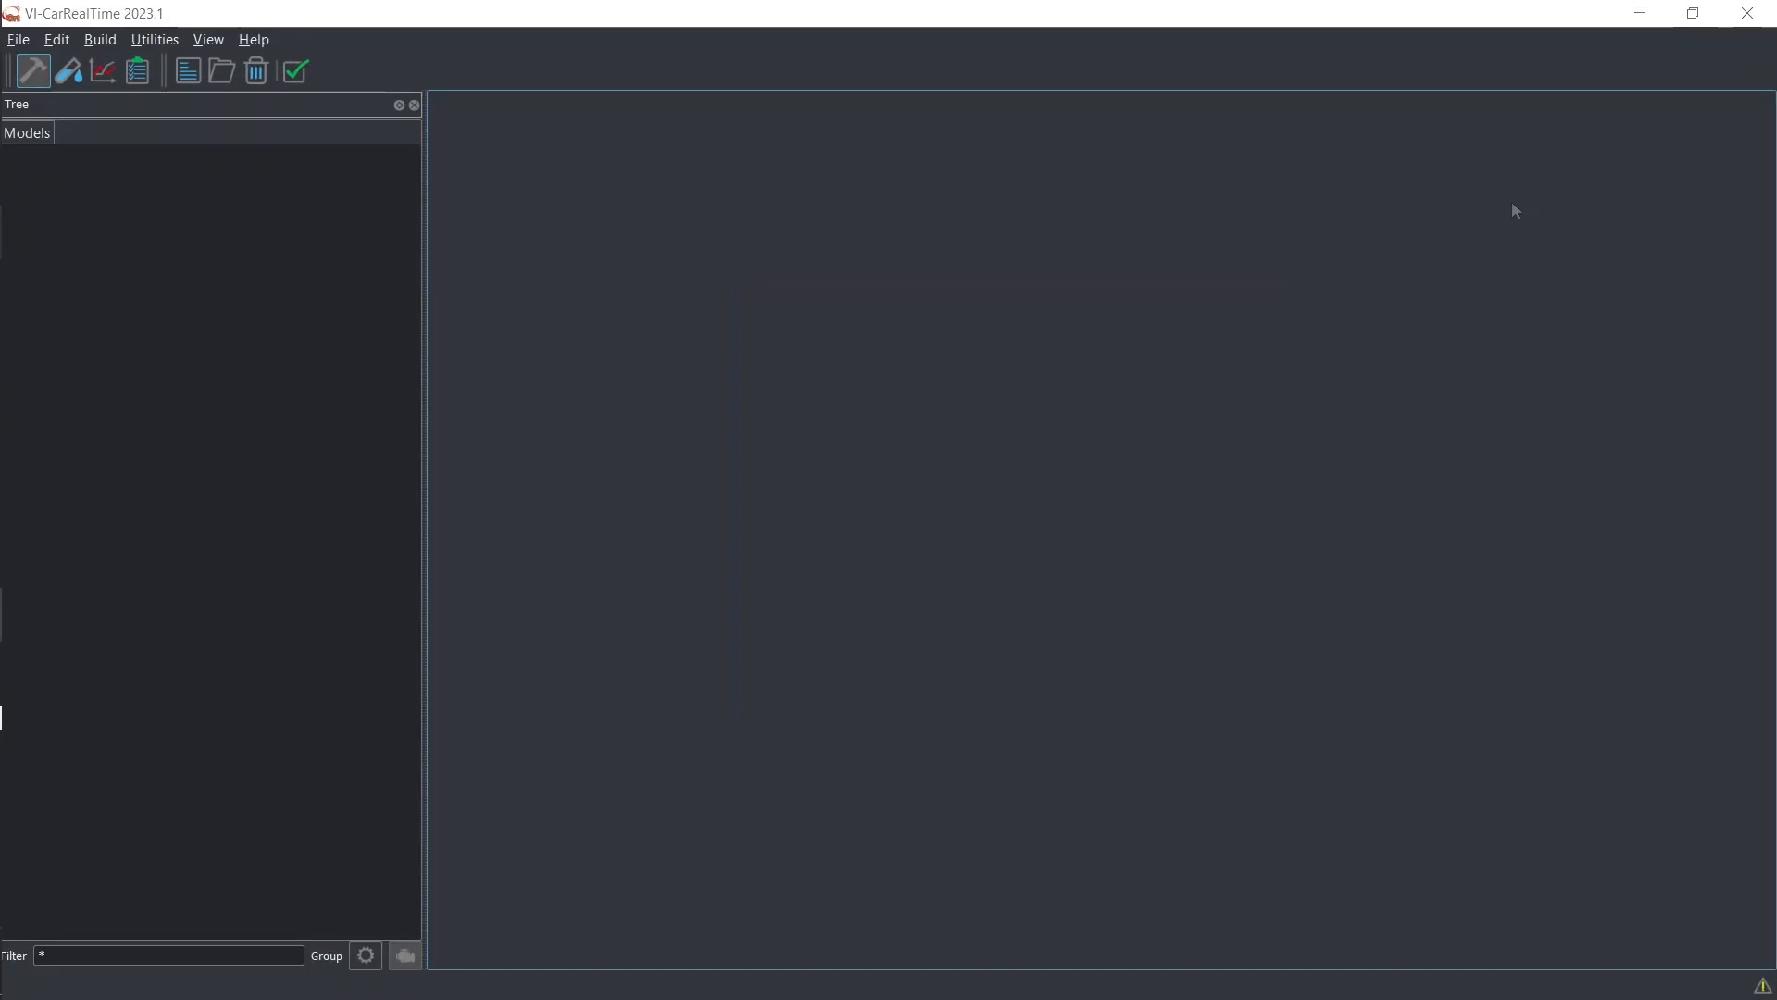
{"action": "mouse_move", "coordinate": [222, 72]}
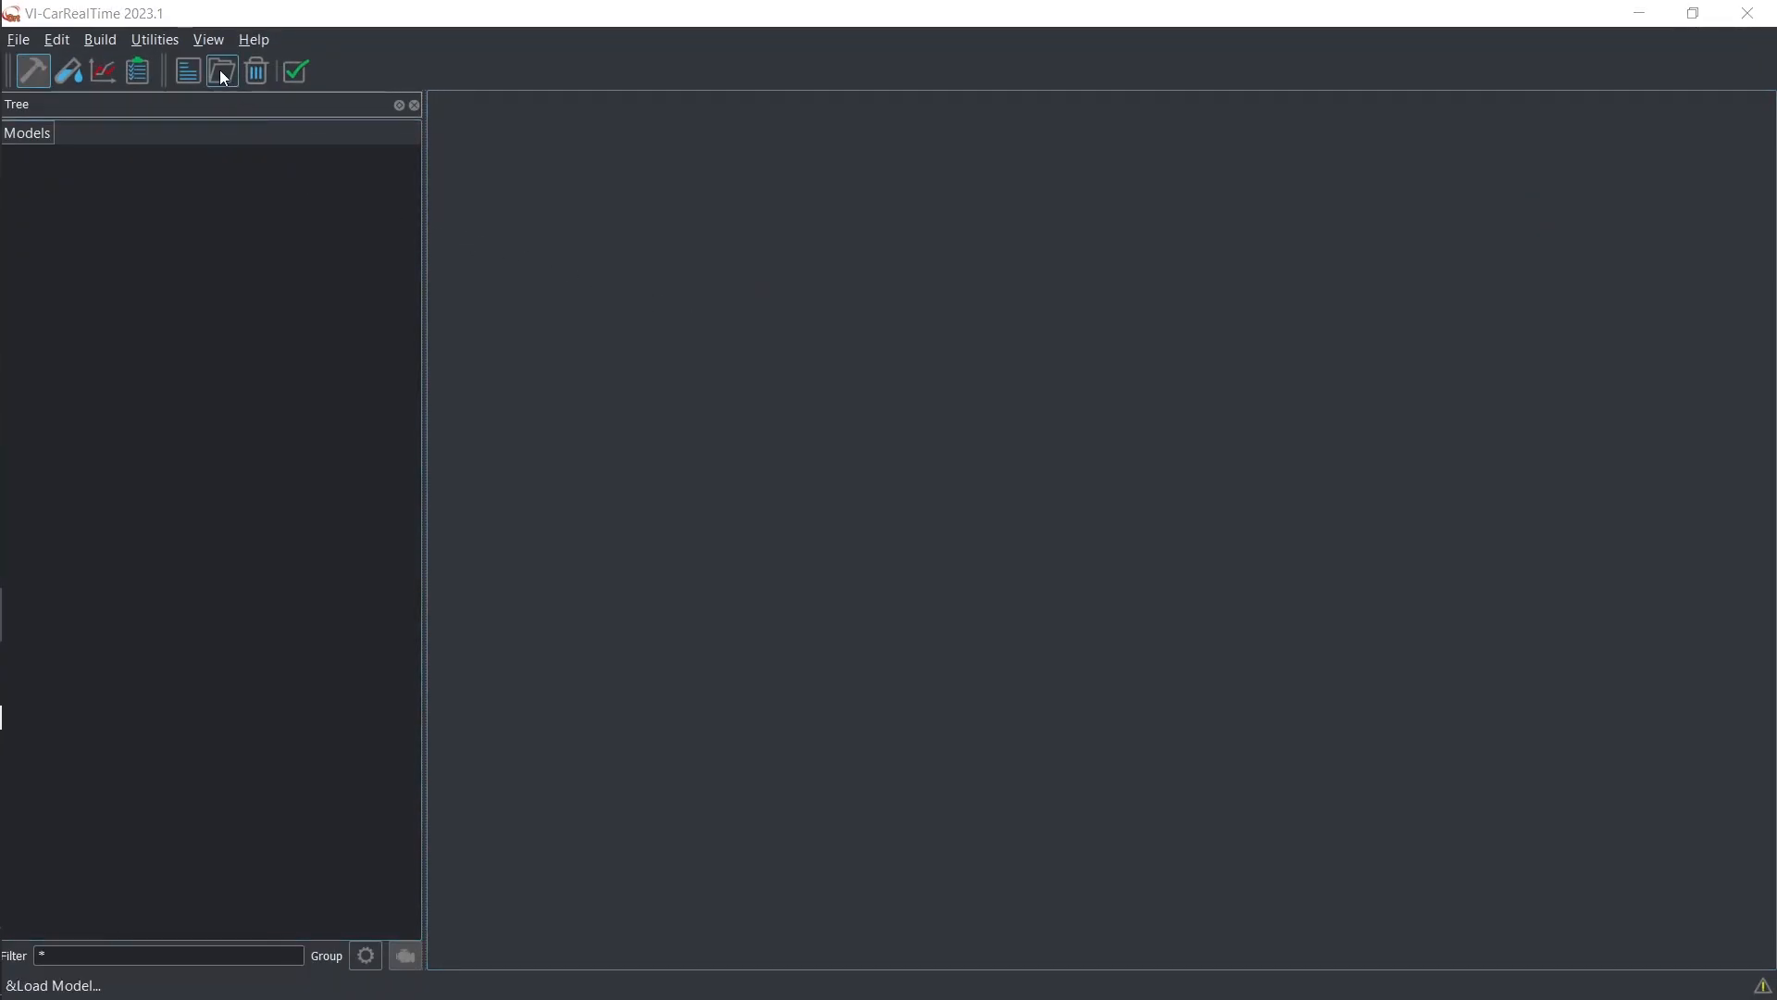
{"action": "left_click", "coordinate": [222, 72]}
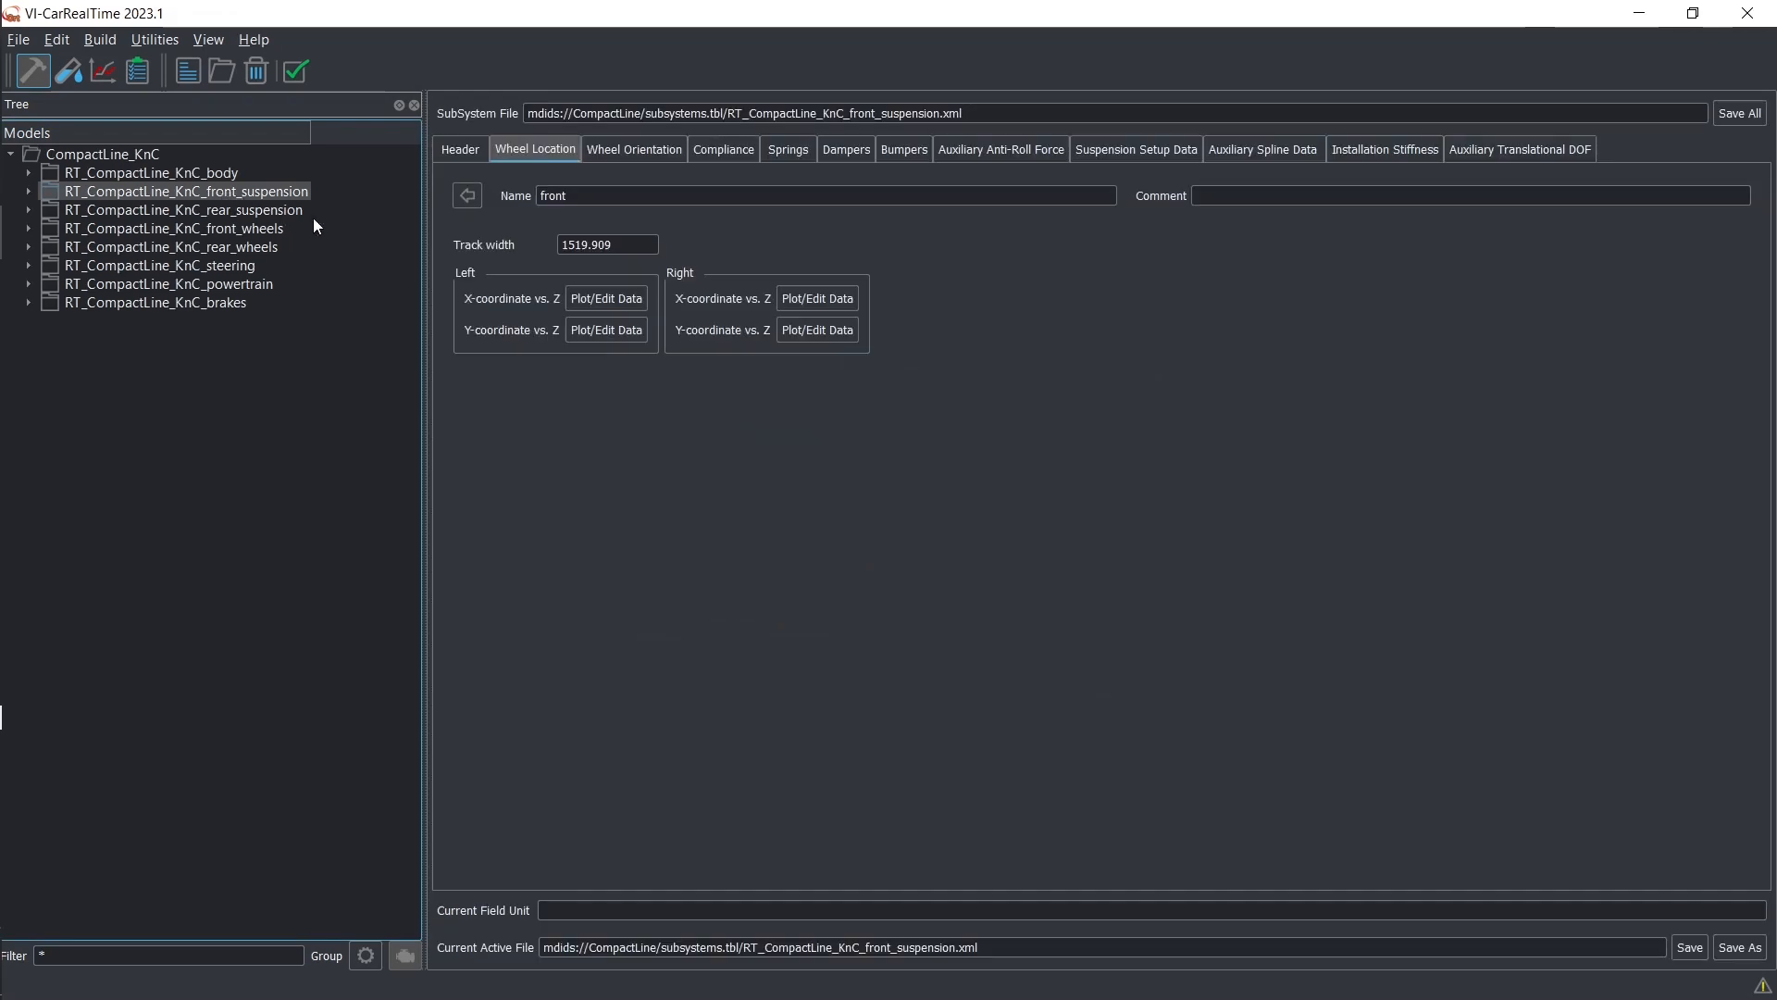
{"action": "left_click", "coordinate": [635, 149]}
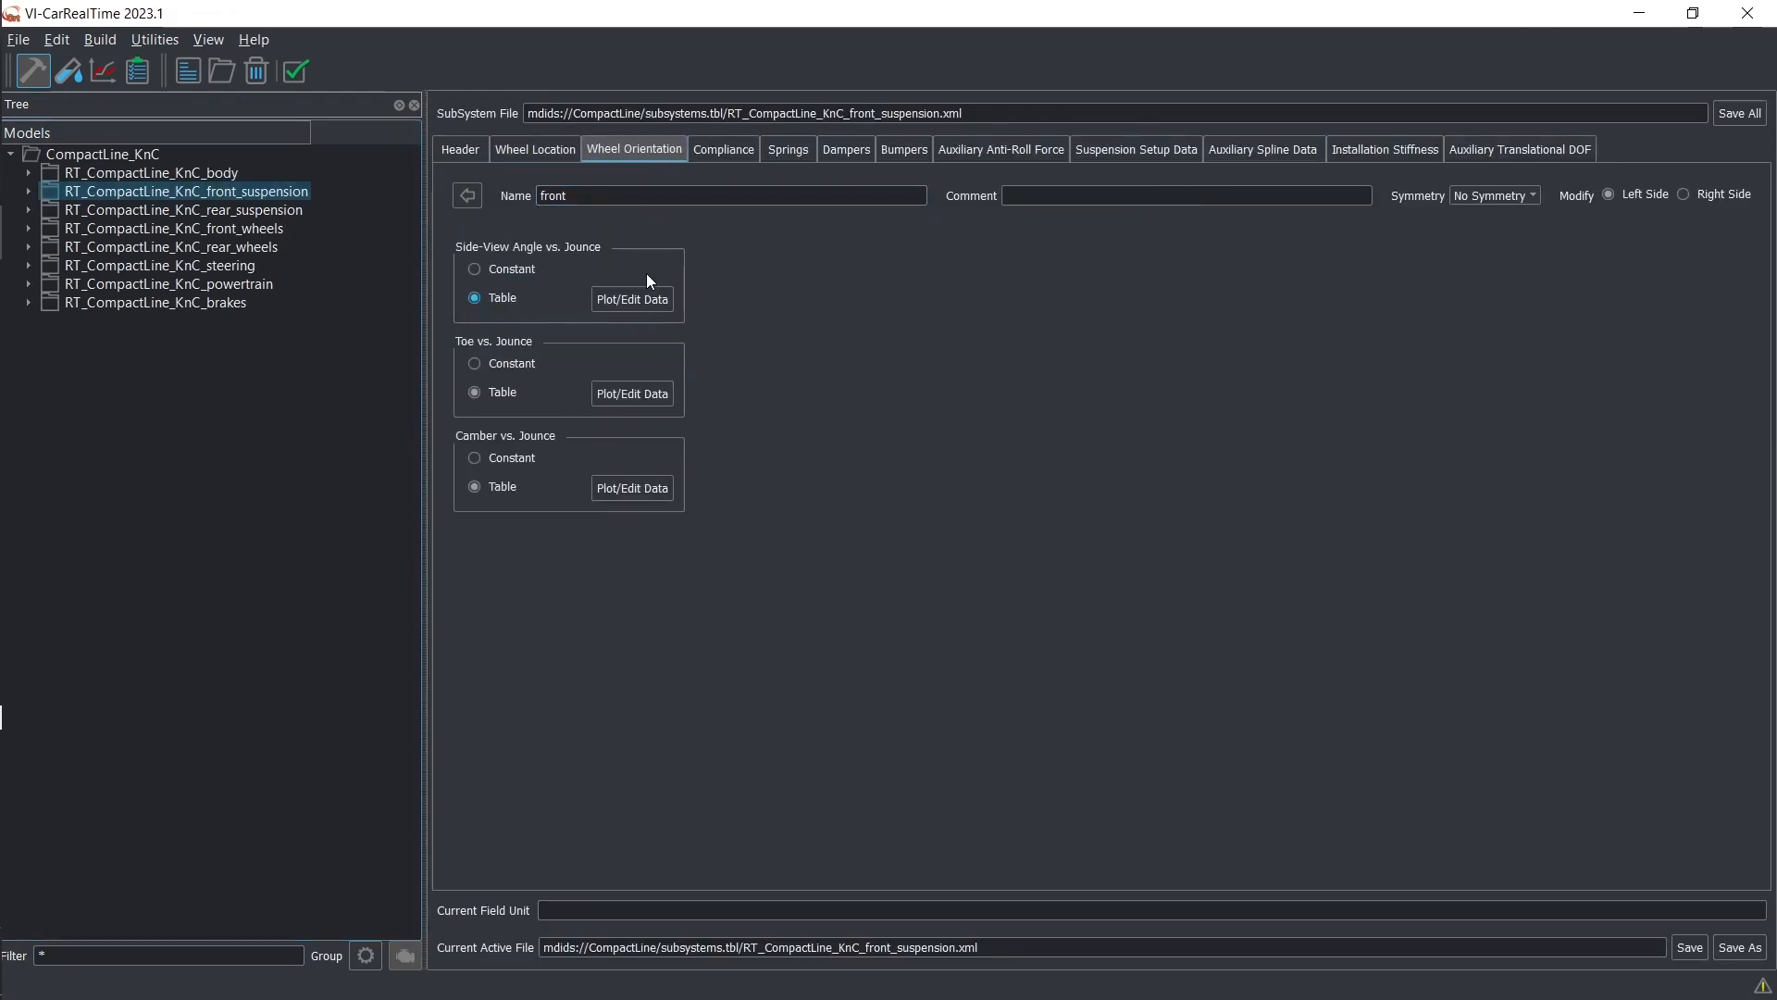
{"action": "left_click", "coordinate": [631, 393]}
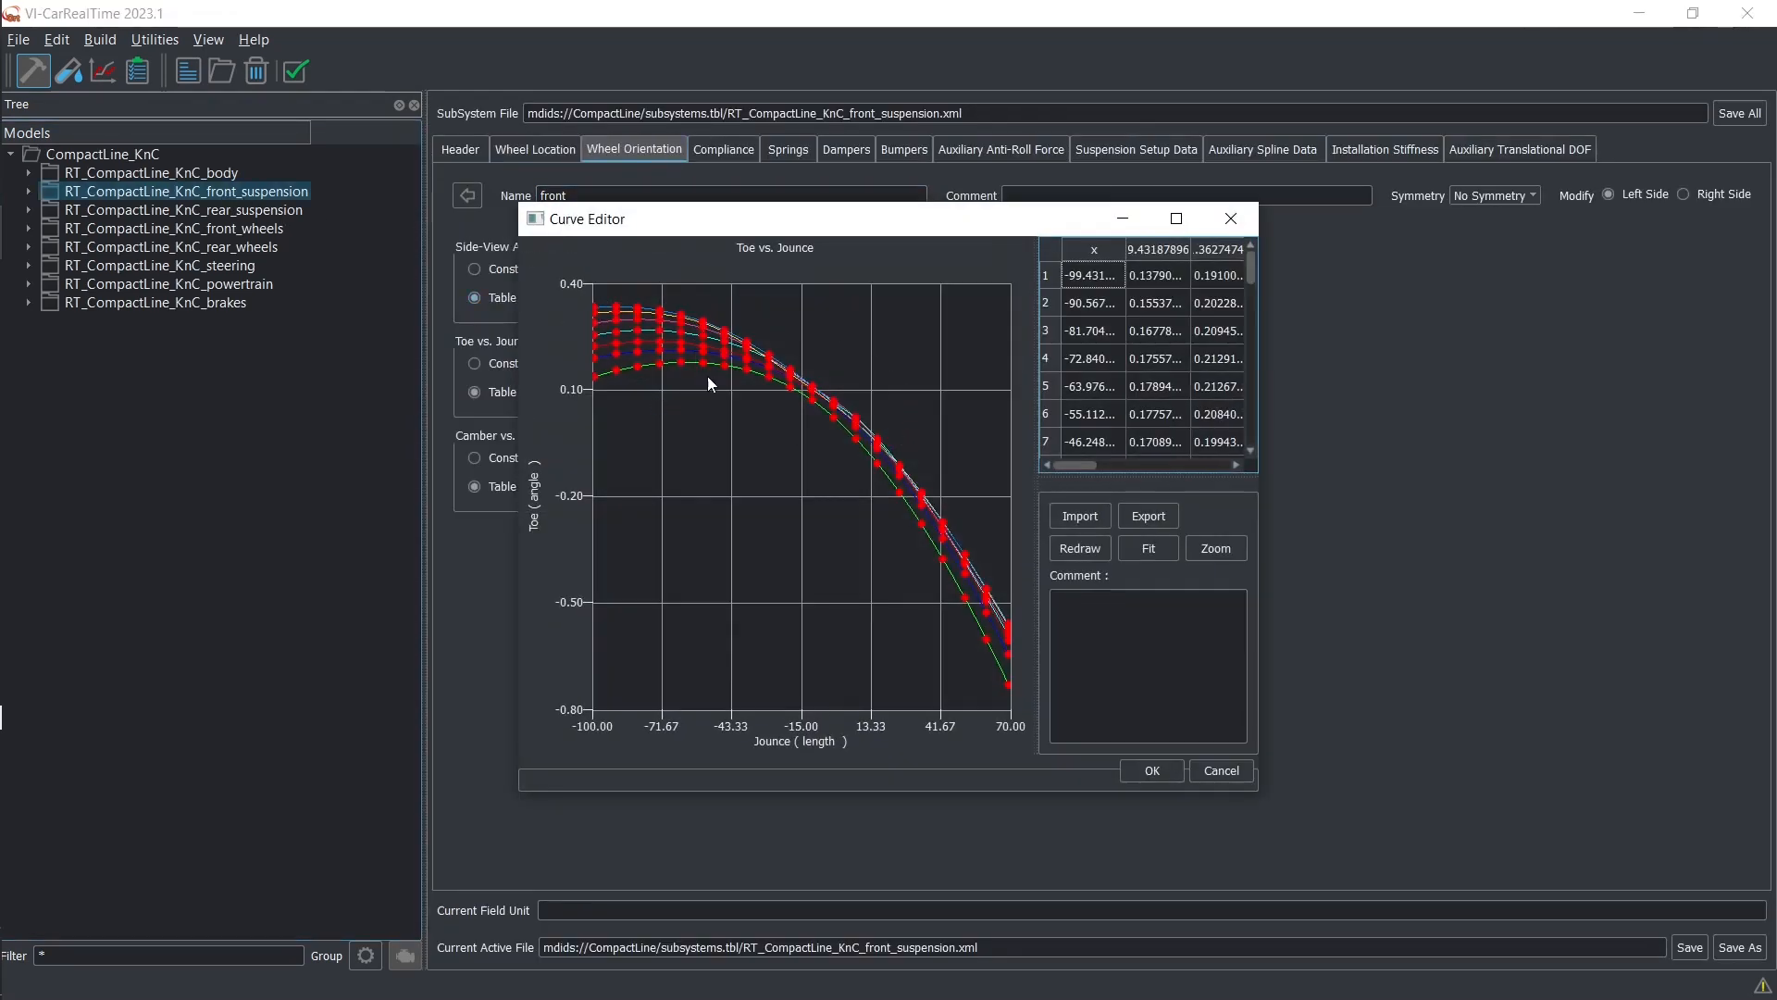